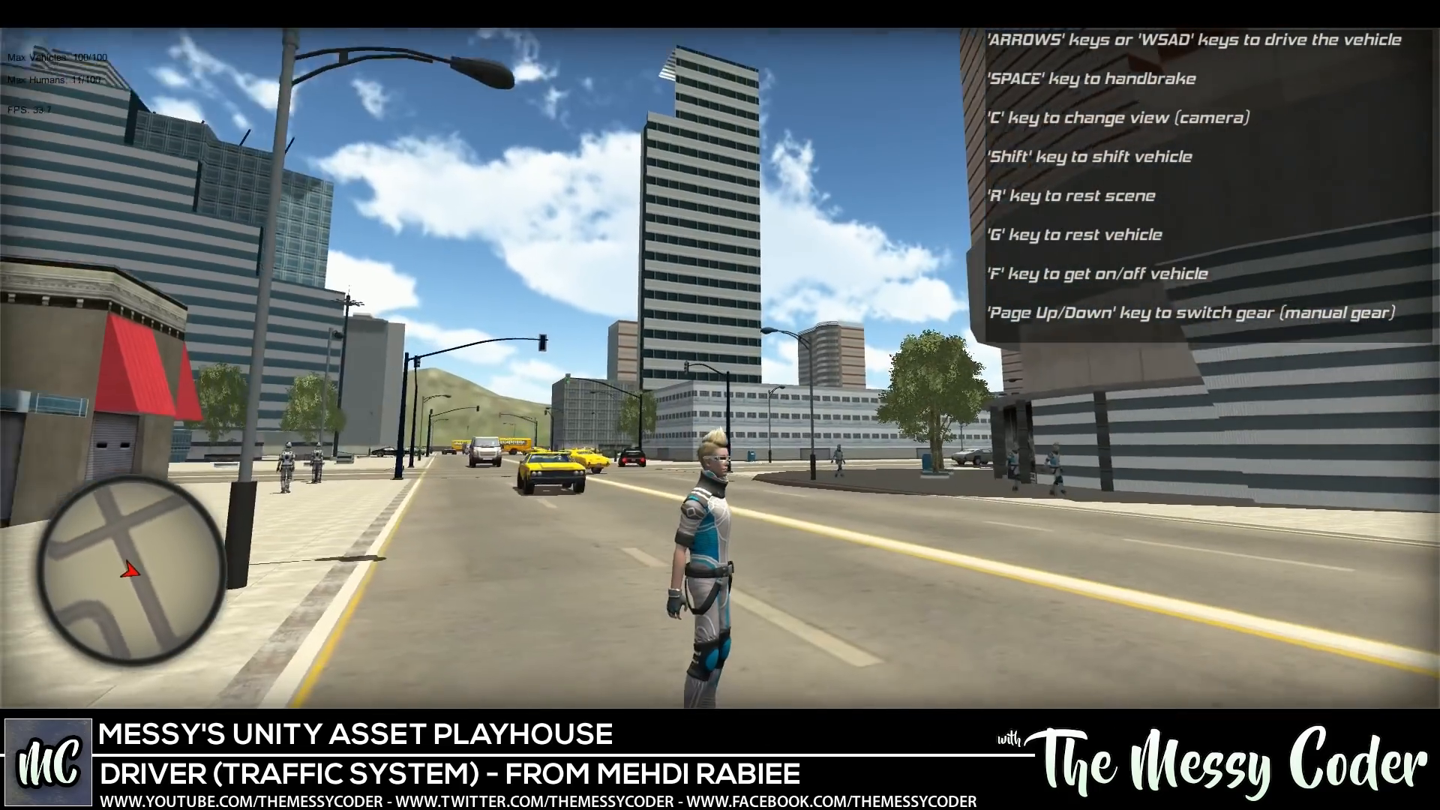
Walk the character through the city streets among traffic and pedestrians
{"action": "key", "text": "w"}
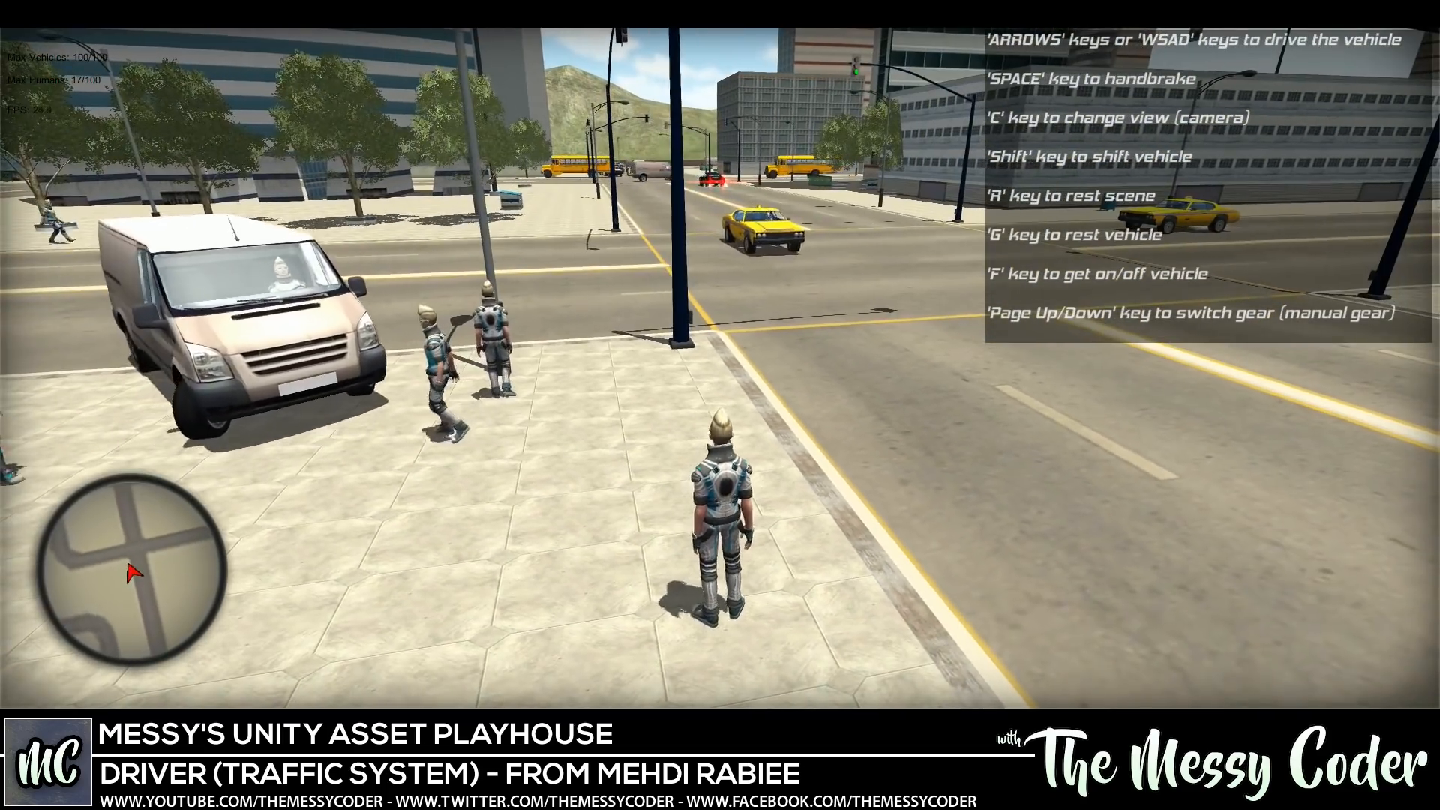
{"action": "key", "text": "w"}
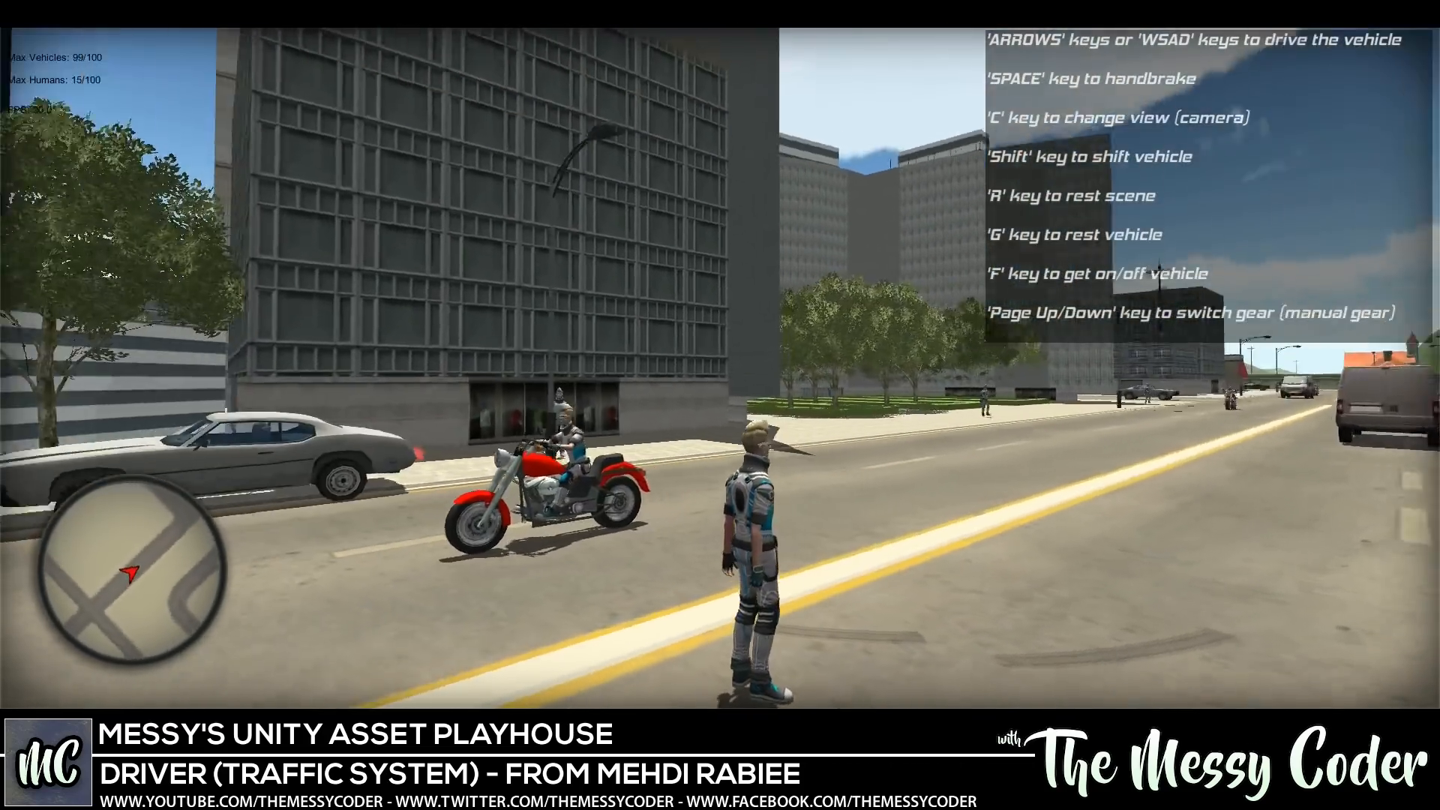
{"action": "key", "text": "w"}
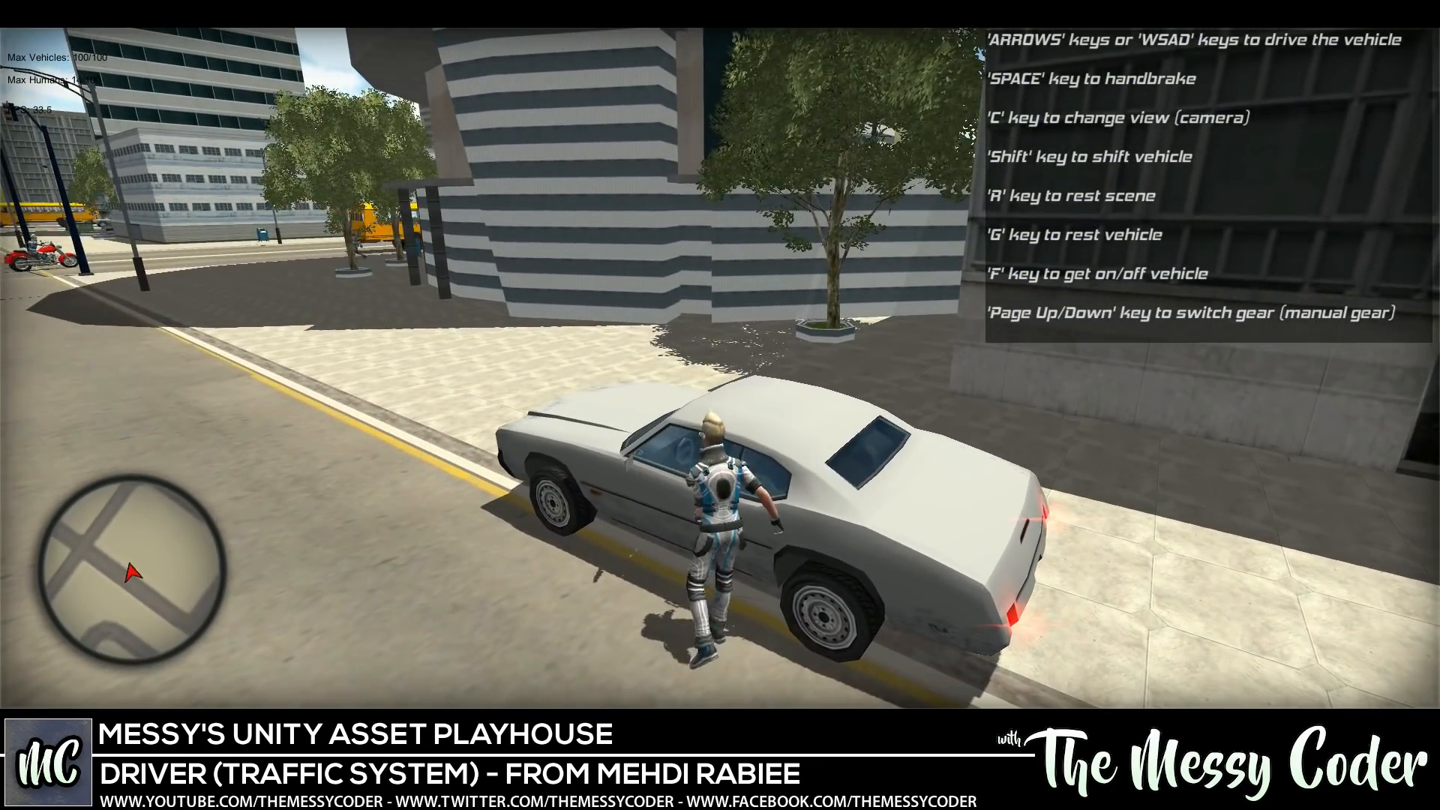
{"action": "key", "text": "f"}
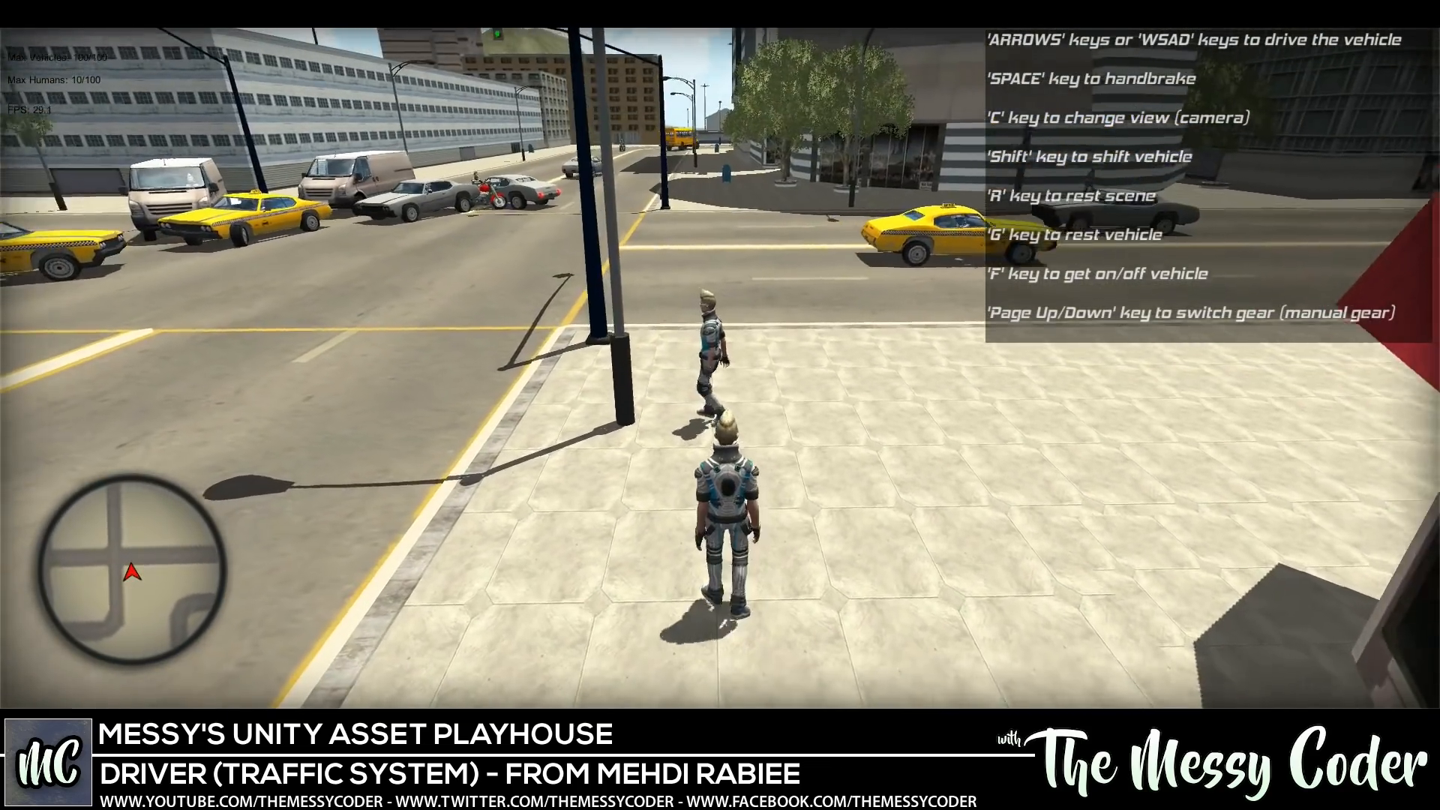
Reach the white car, get in and drive it down the street
{"action": "key", "text": "w"}
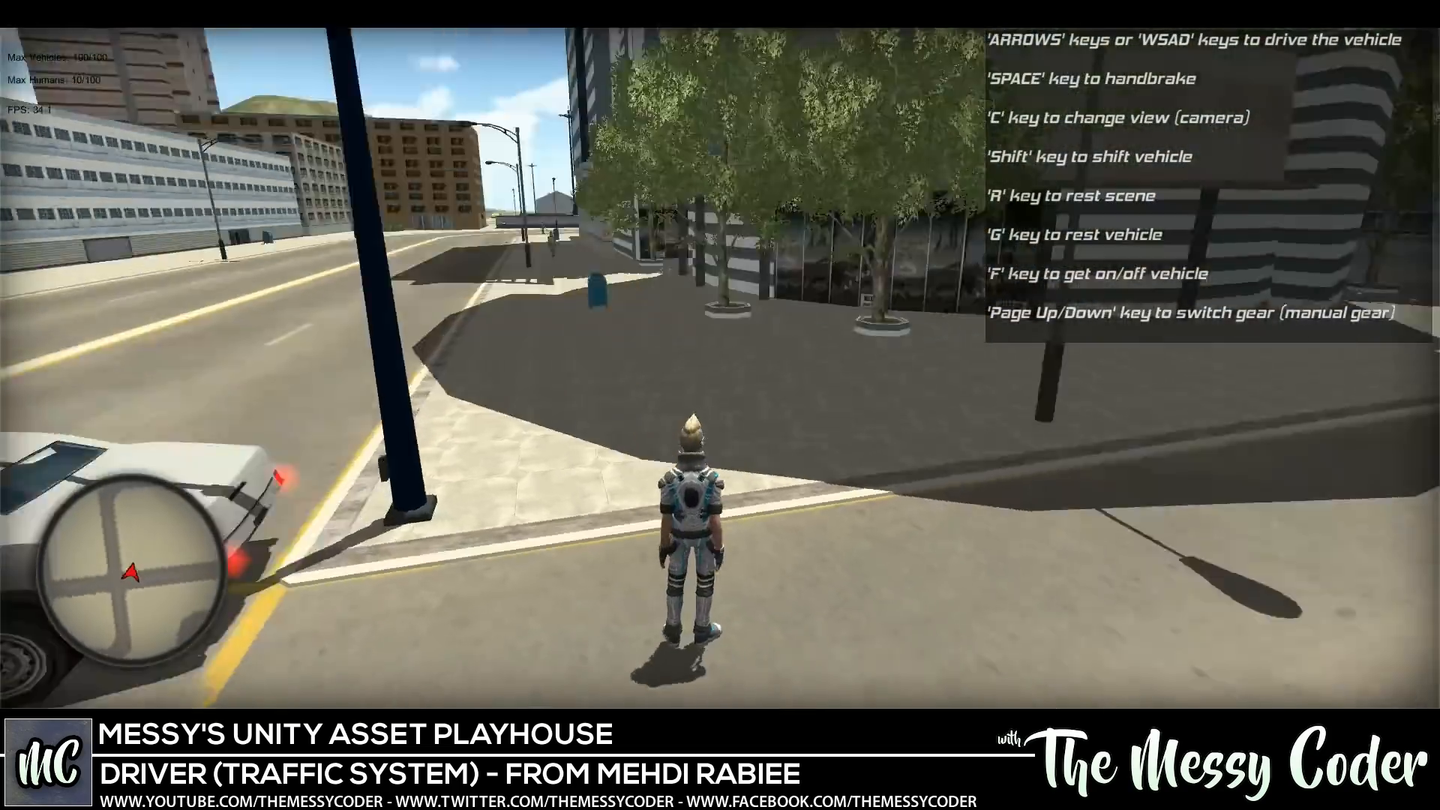
{"action": "key", "text": "w"}
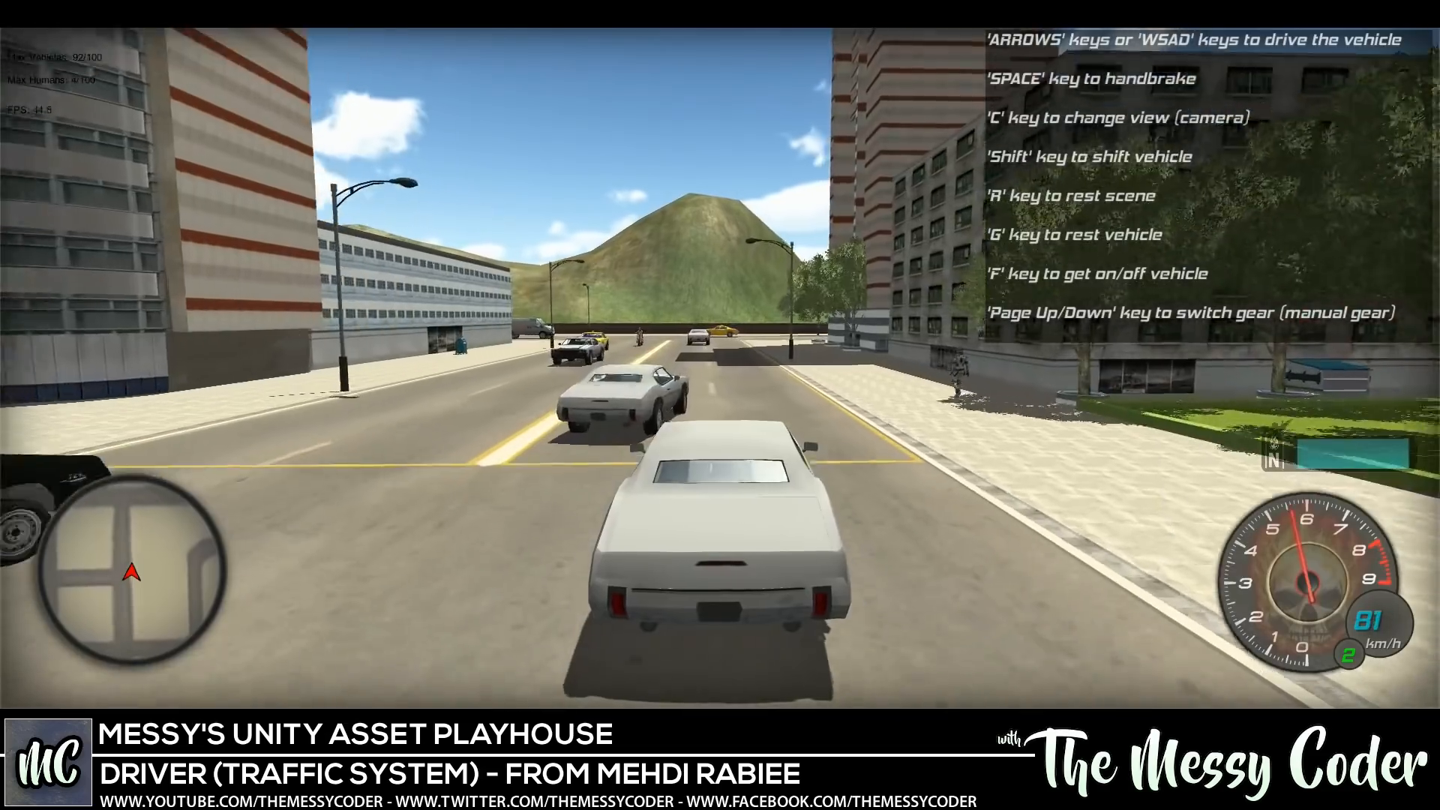
{"action": "key", "text": "w"}
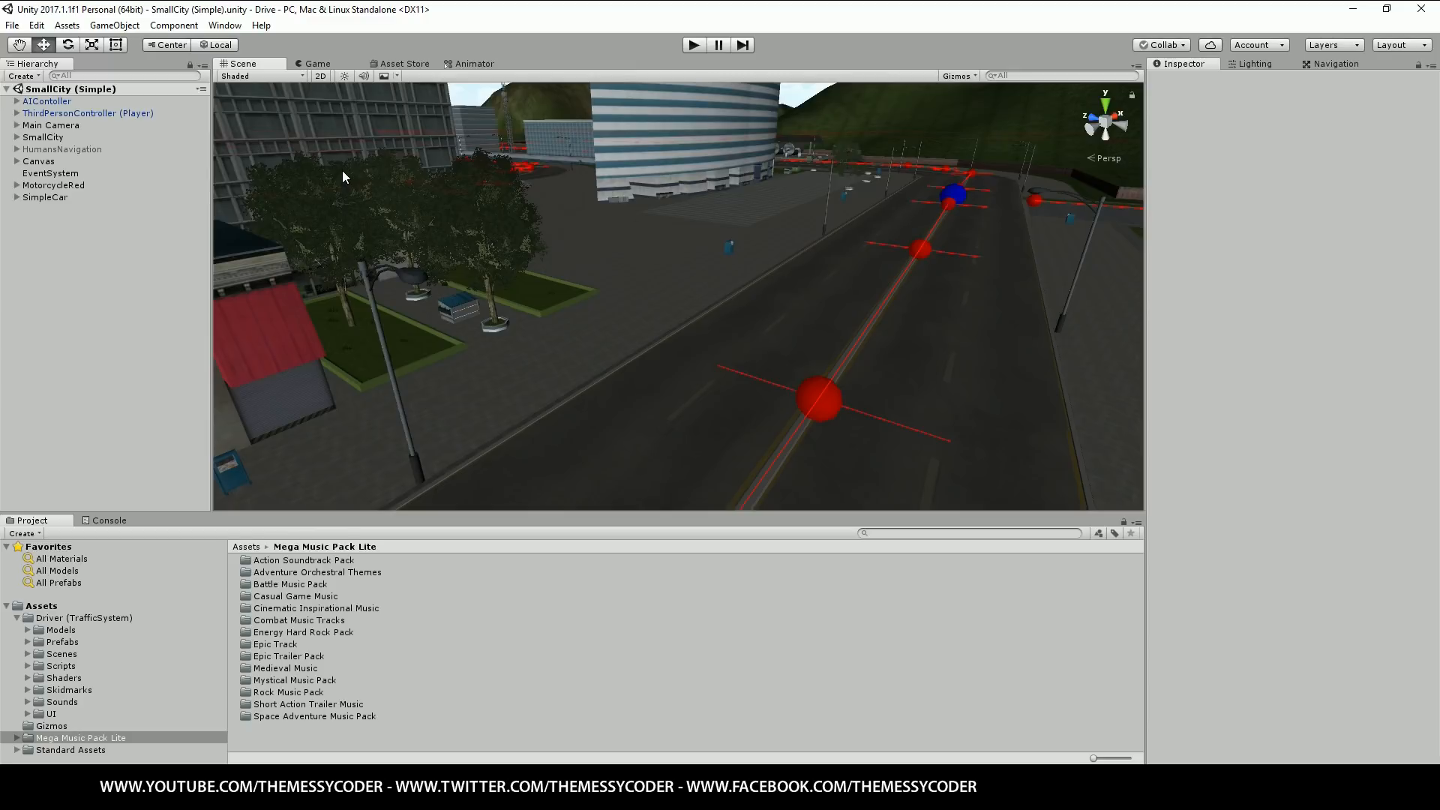
{"action": "mouse_move", "coordinate": [333, 228]}
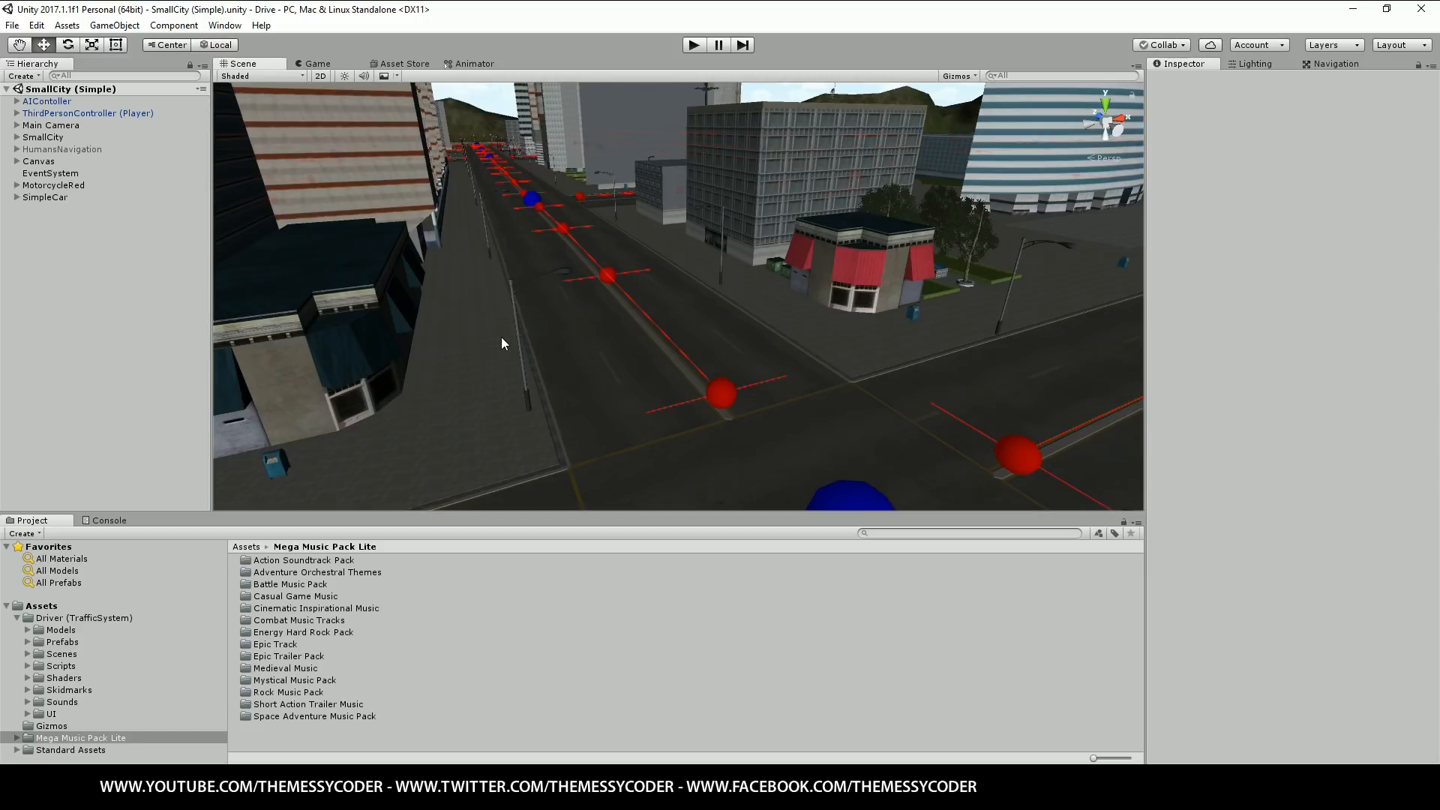
{"action": "left_click_drag", "start_coordinate": [503, 344], "coordinate": [485, 330]}
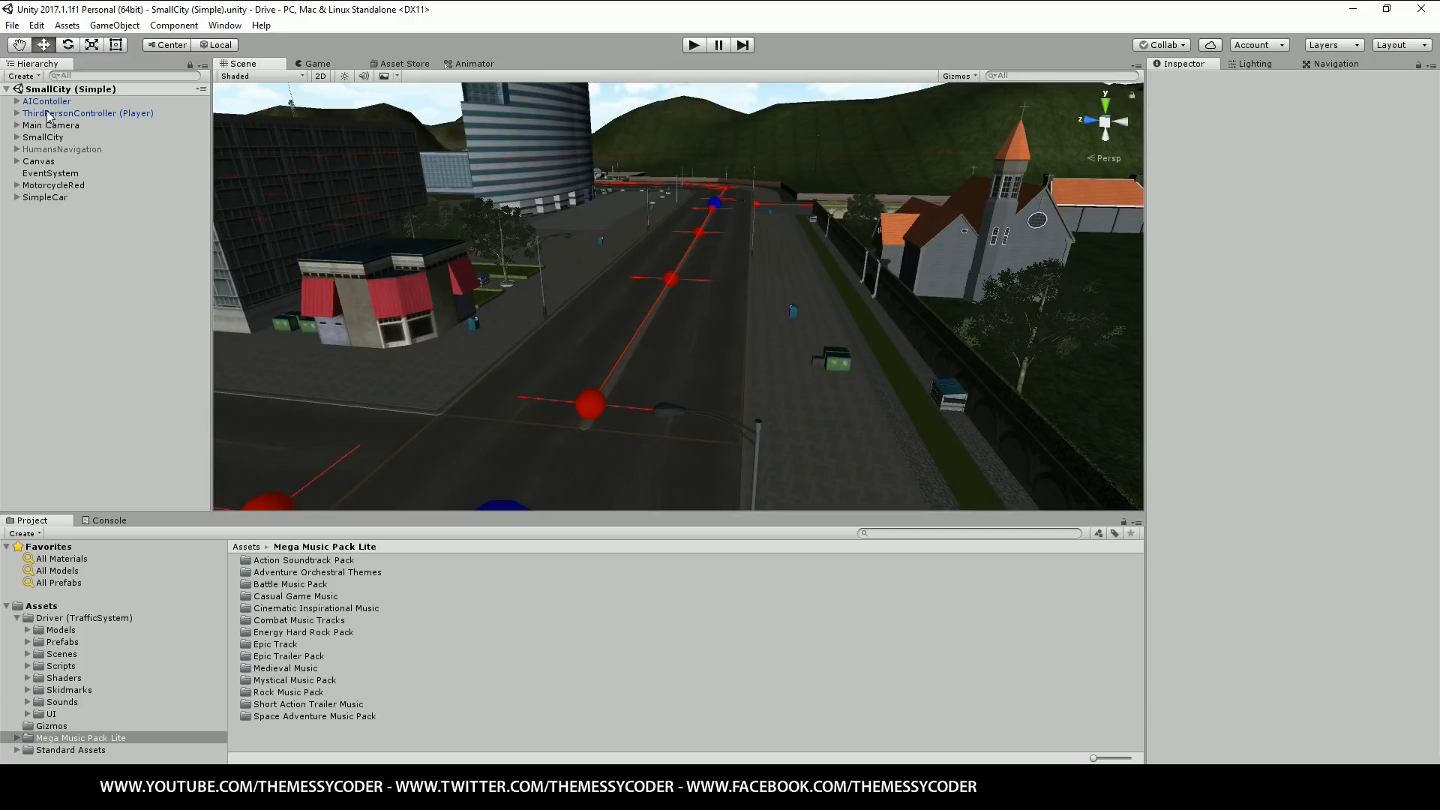
On the AIContoller, set Max Humans to 100 and start raising Max Vehicles to 100
{"action": "left_click", "coordinate": [84, 112]}
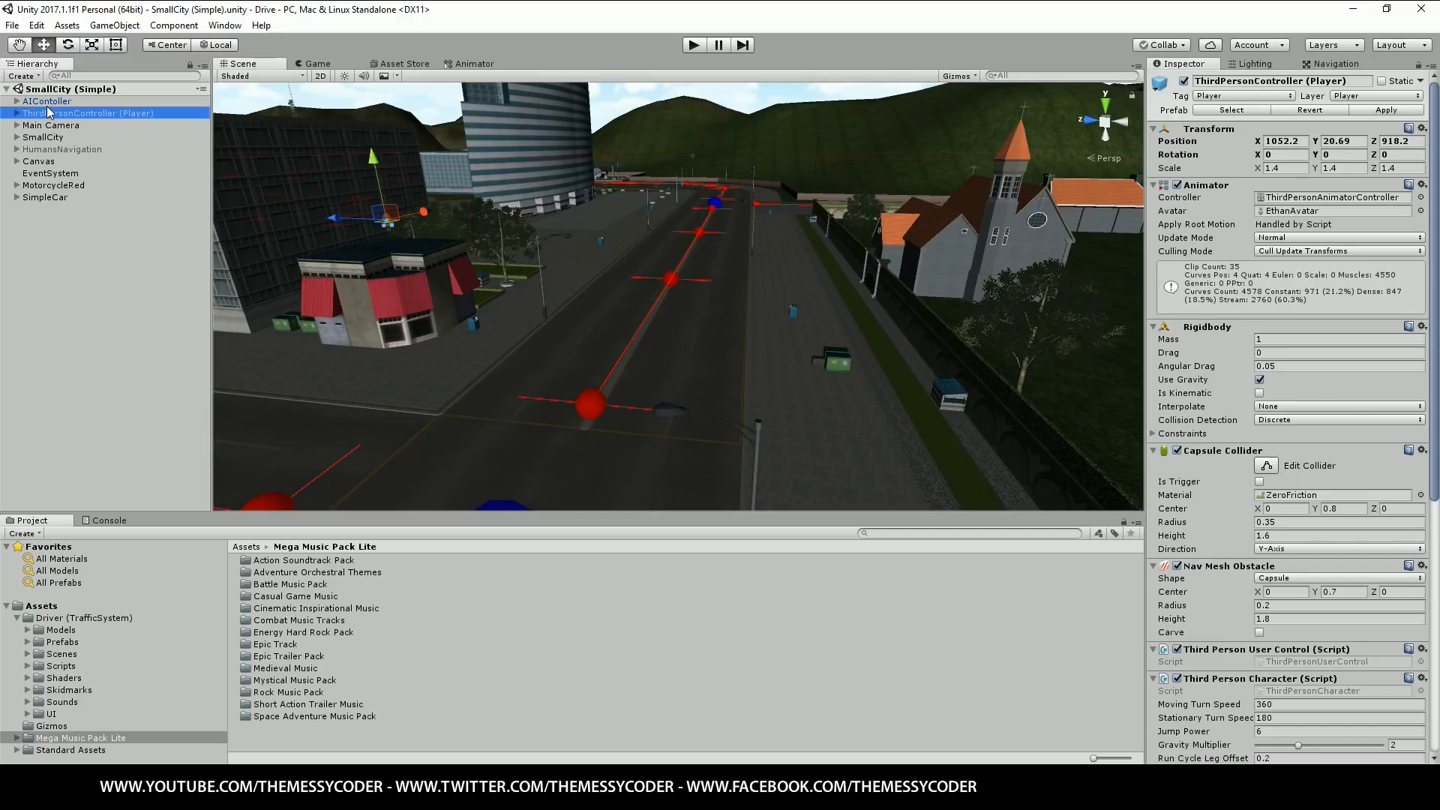
{"action": "left_click", "coordinate": [39, 100]}
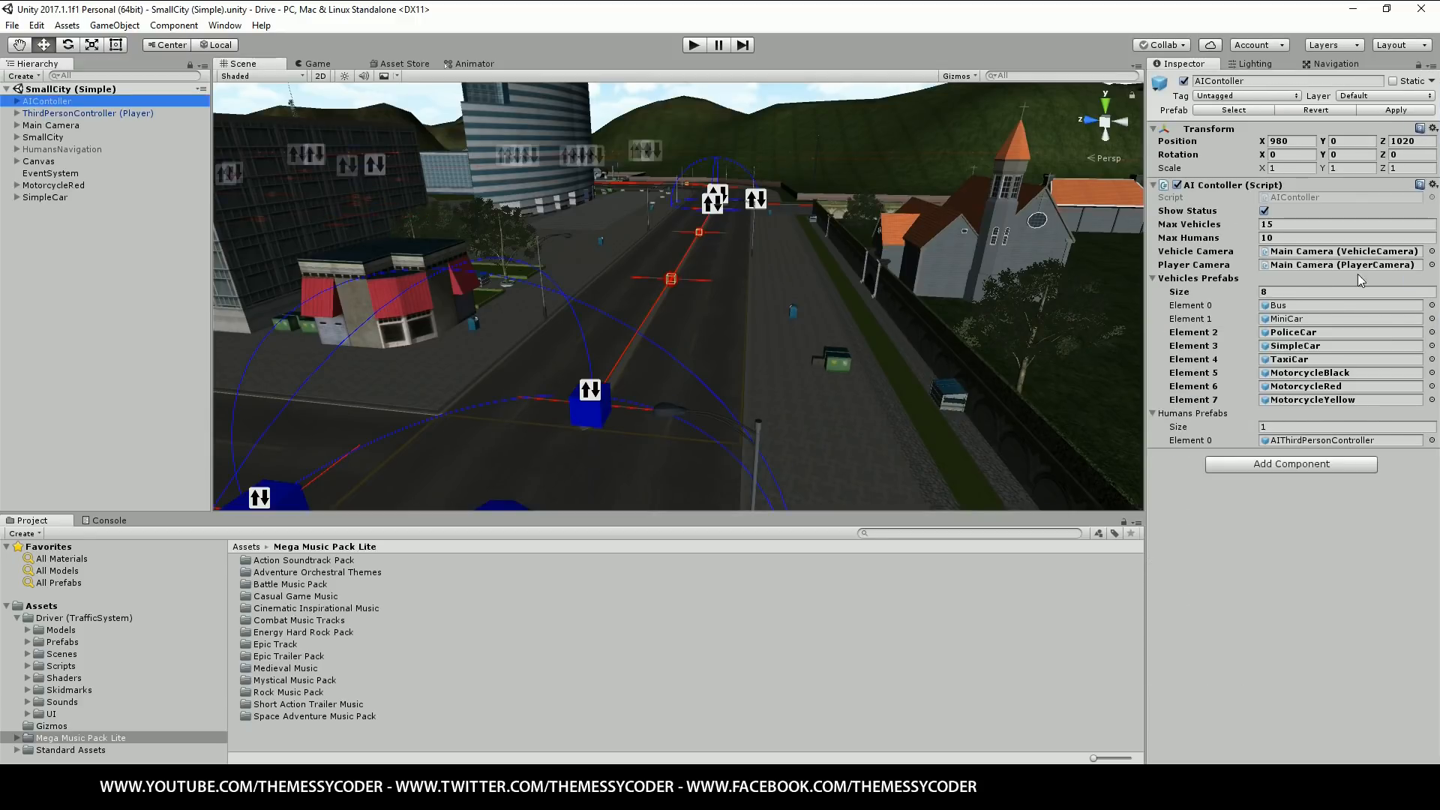
{"action": "left_click", "coordinate": [1341, 223]}
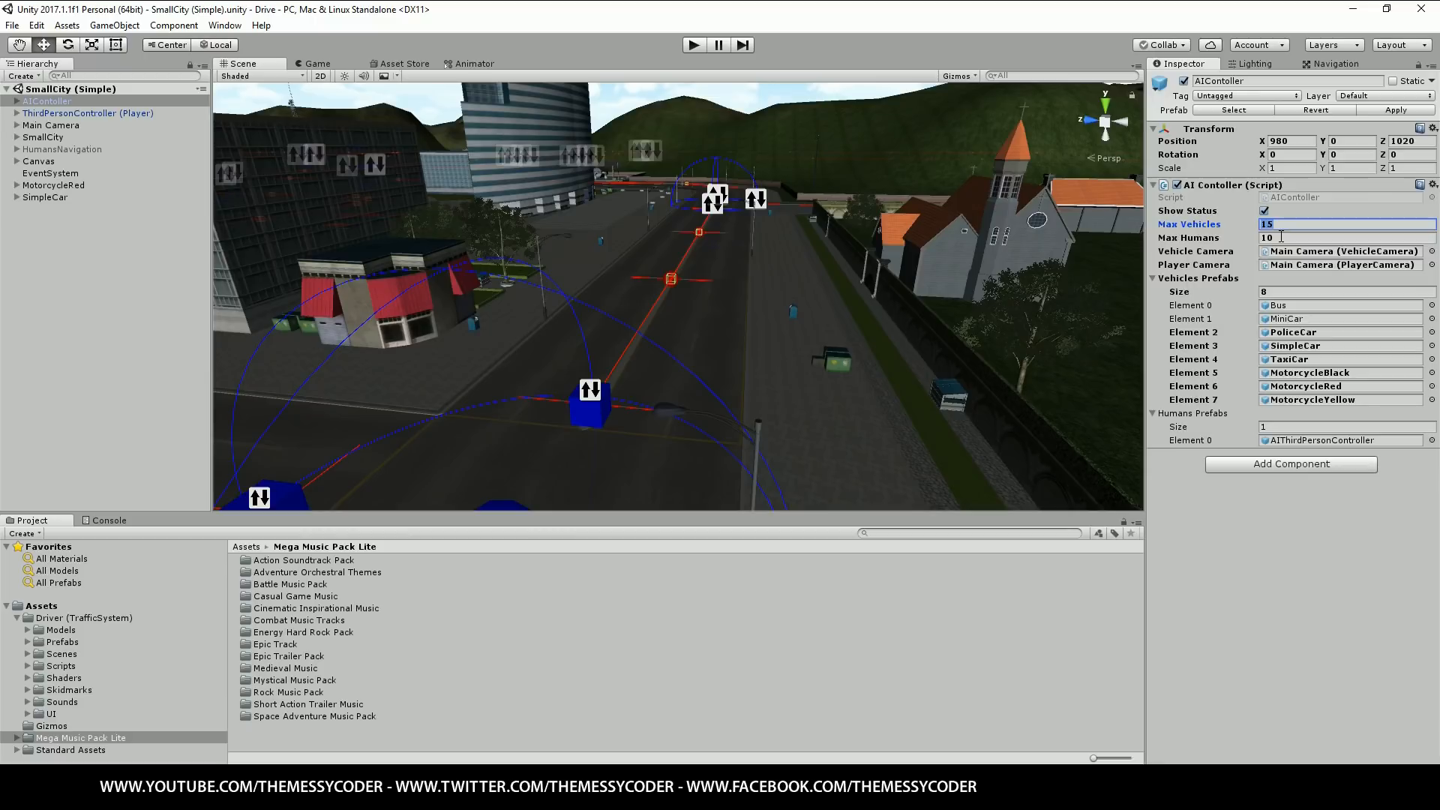
{"action": "left_click", "coordinate": [1343, 237]}
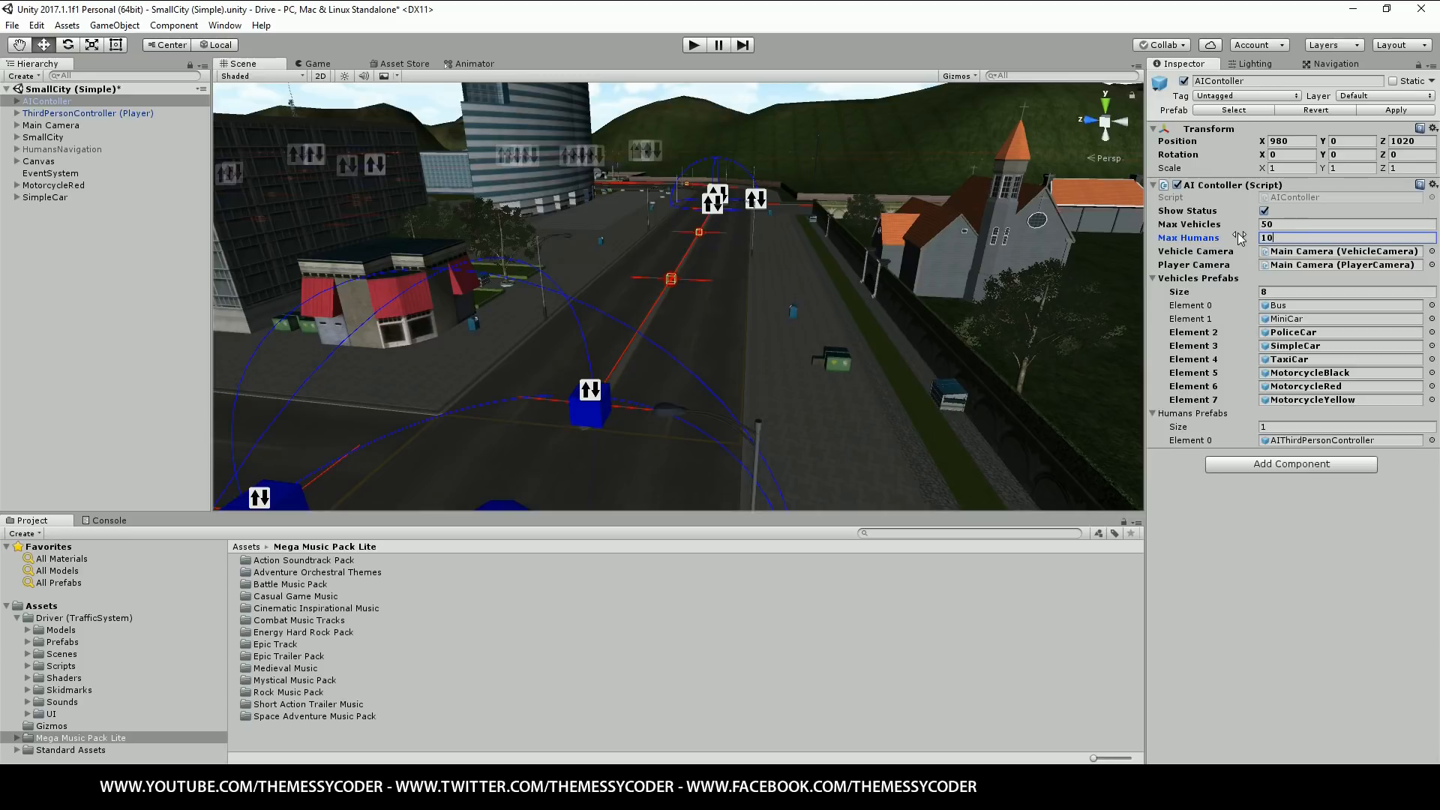
{"action": "type", "text": "100"}
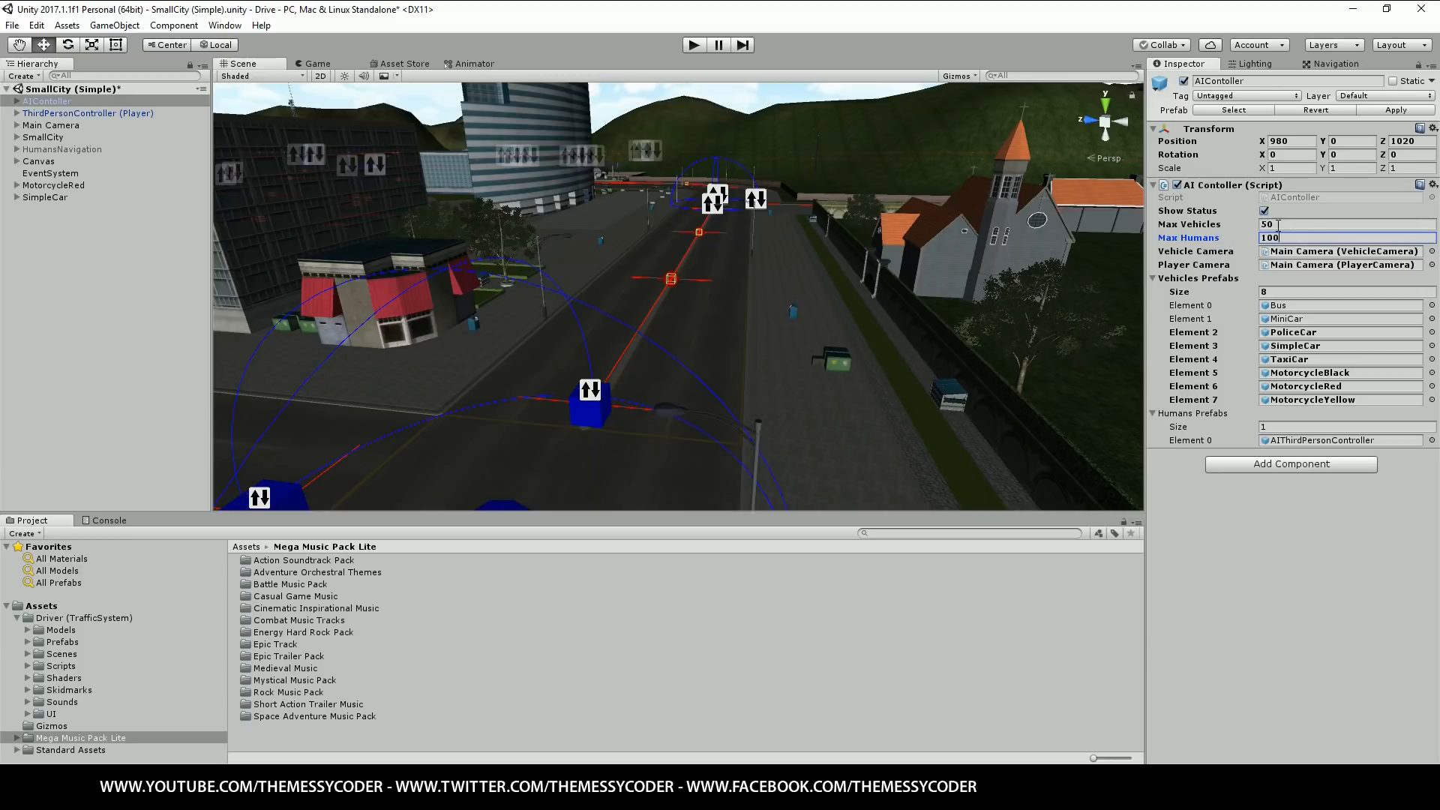
{"action": "left_click", "coordinate": [1341, 223]}
{"action": "type", "text": "100"}
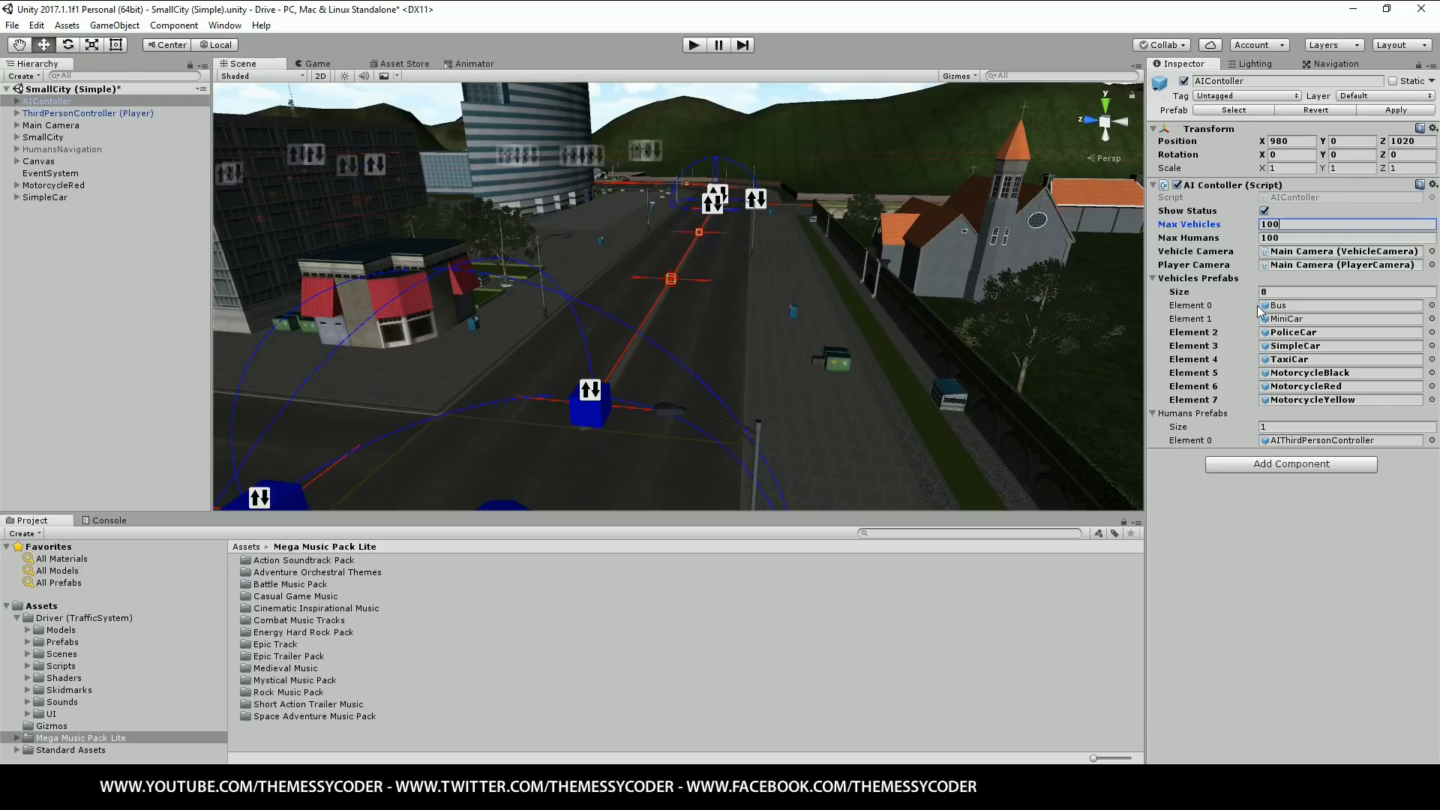
{"action": "mouse_move", "coordinate": [1179, 450]}
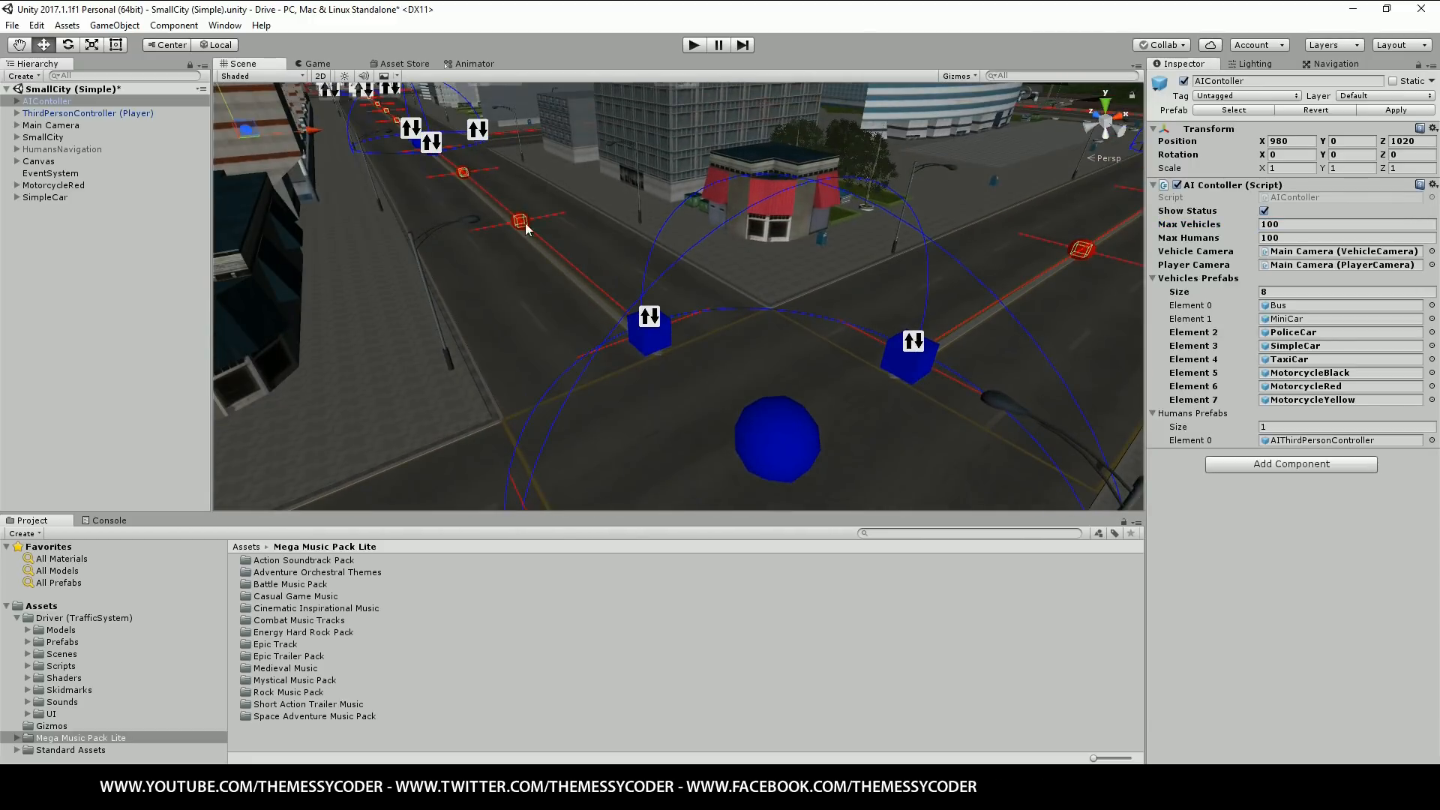
{"action": "mouse_move", "coordinate": [819, 396]}
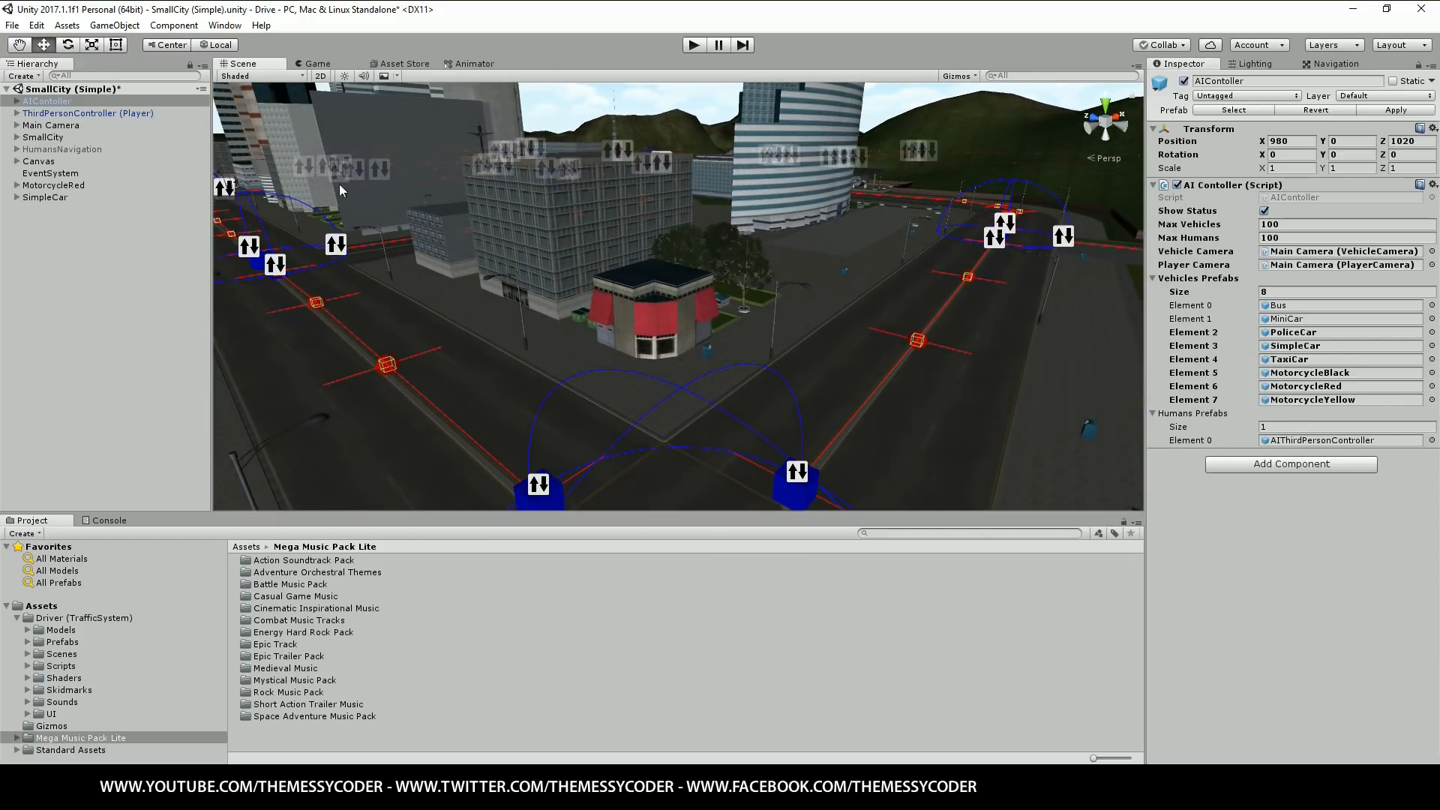
{"action": "left_click", "coordinate": [45, 198]}
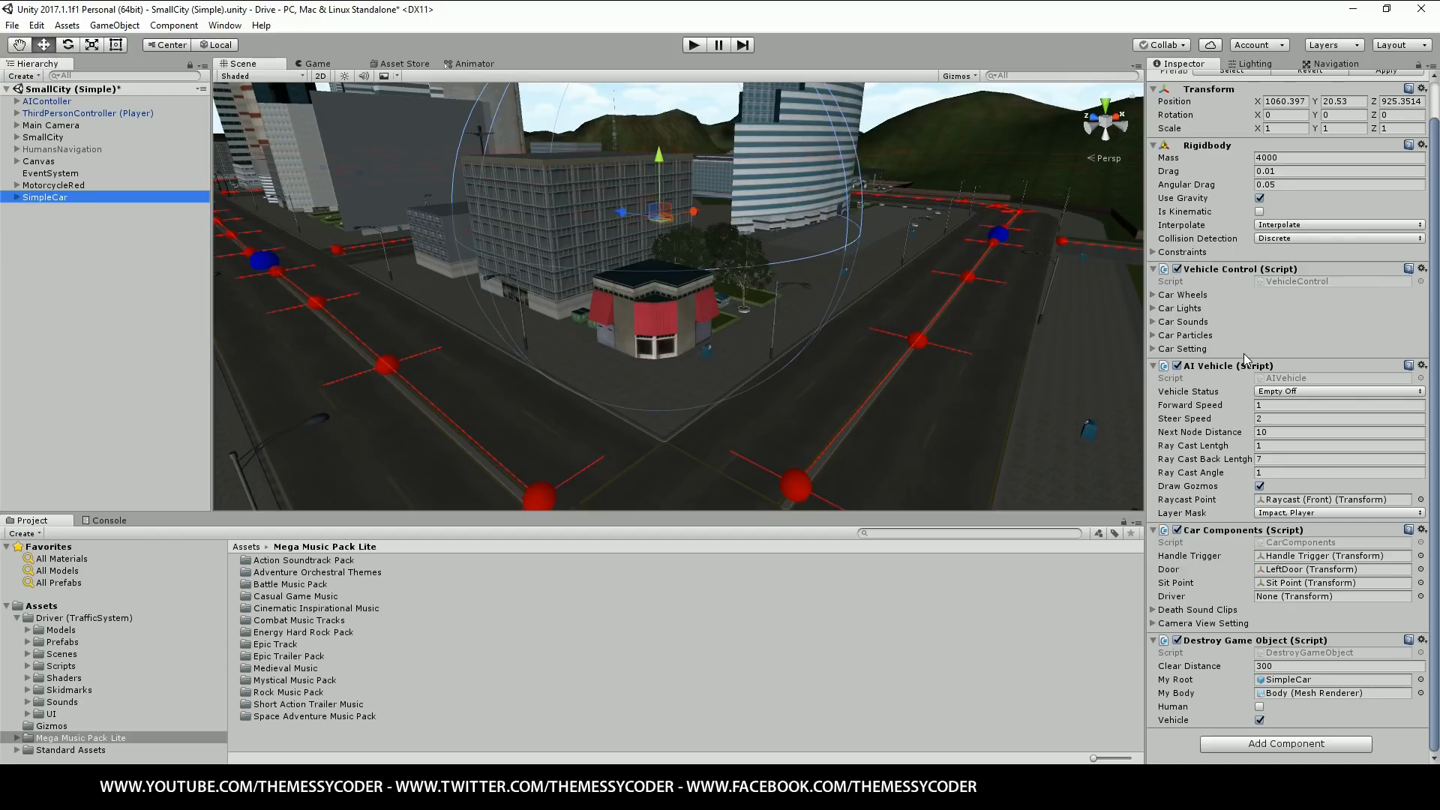
{"action": "mouse_move", "coordinate": [1236, 357]}
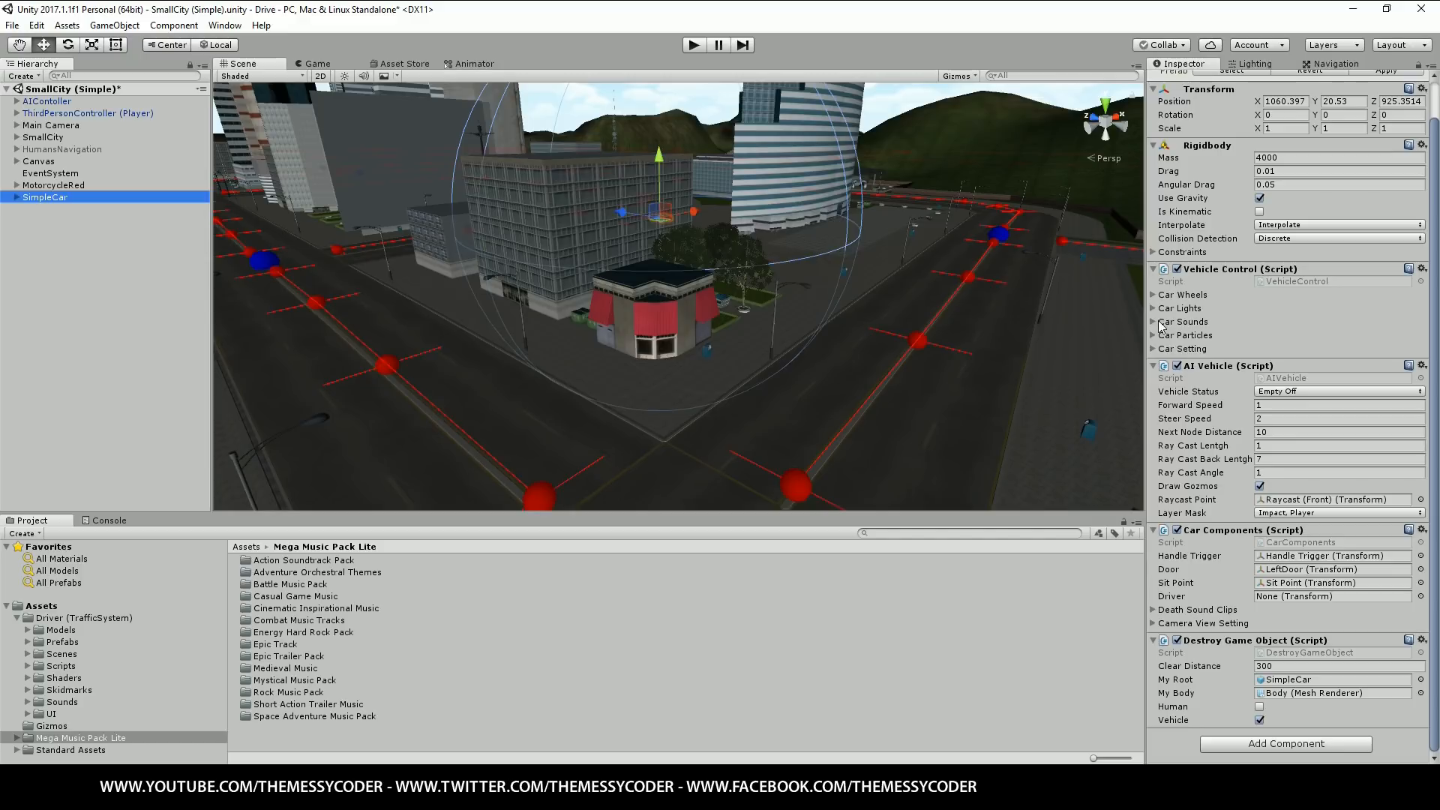
Expand the SimpleCar's Car Wheels and further Vehicle Control foldouts to show springs, power and gears
{"action": "left_click", "coordinate": [1154, 294]}
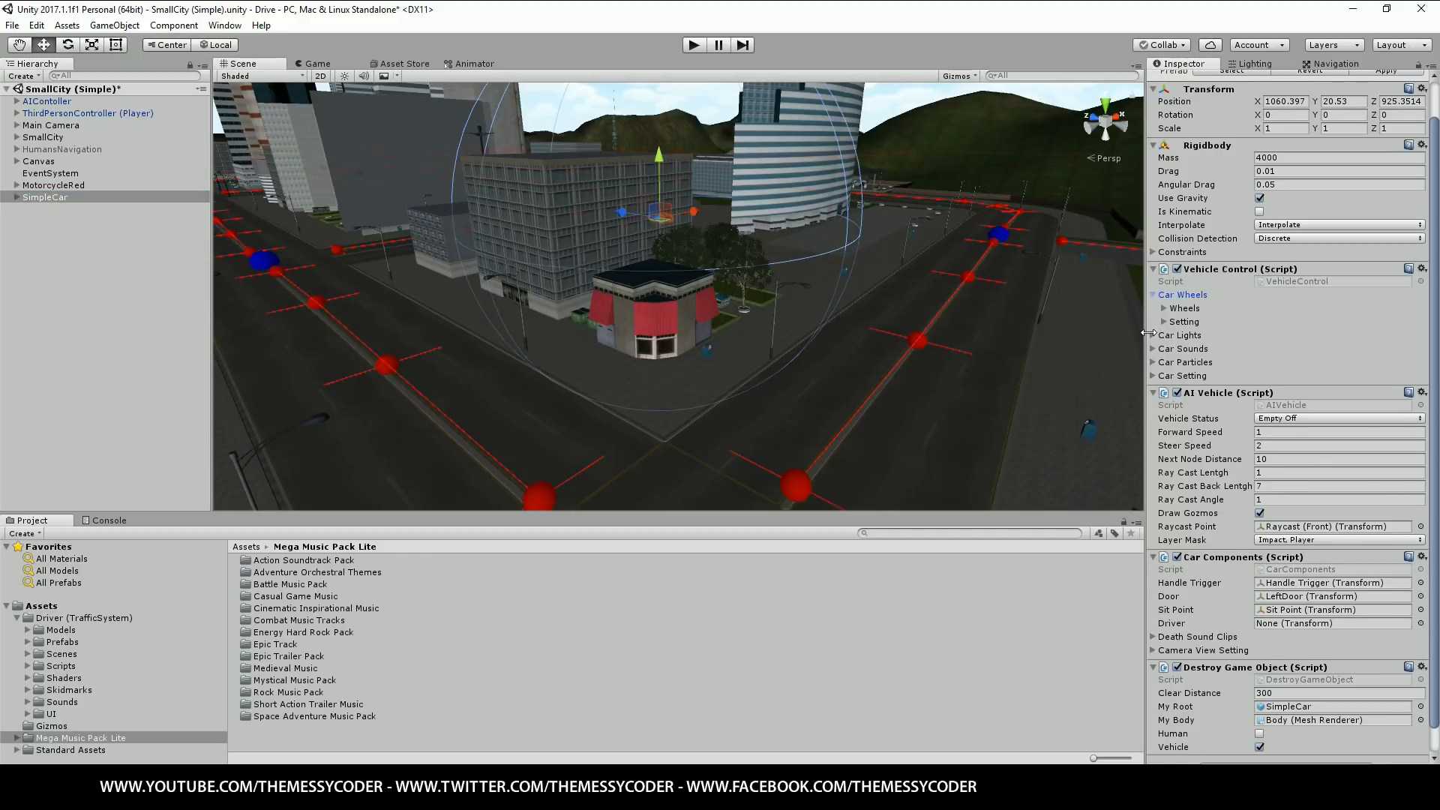
{"action": "left_click", "coordinate": [1163, 309]}
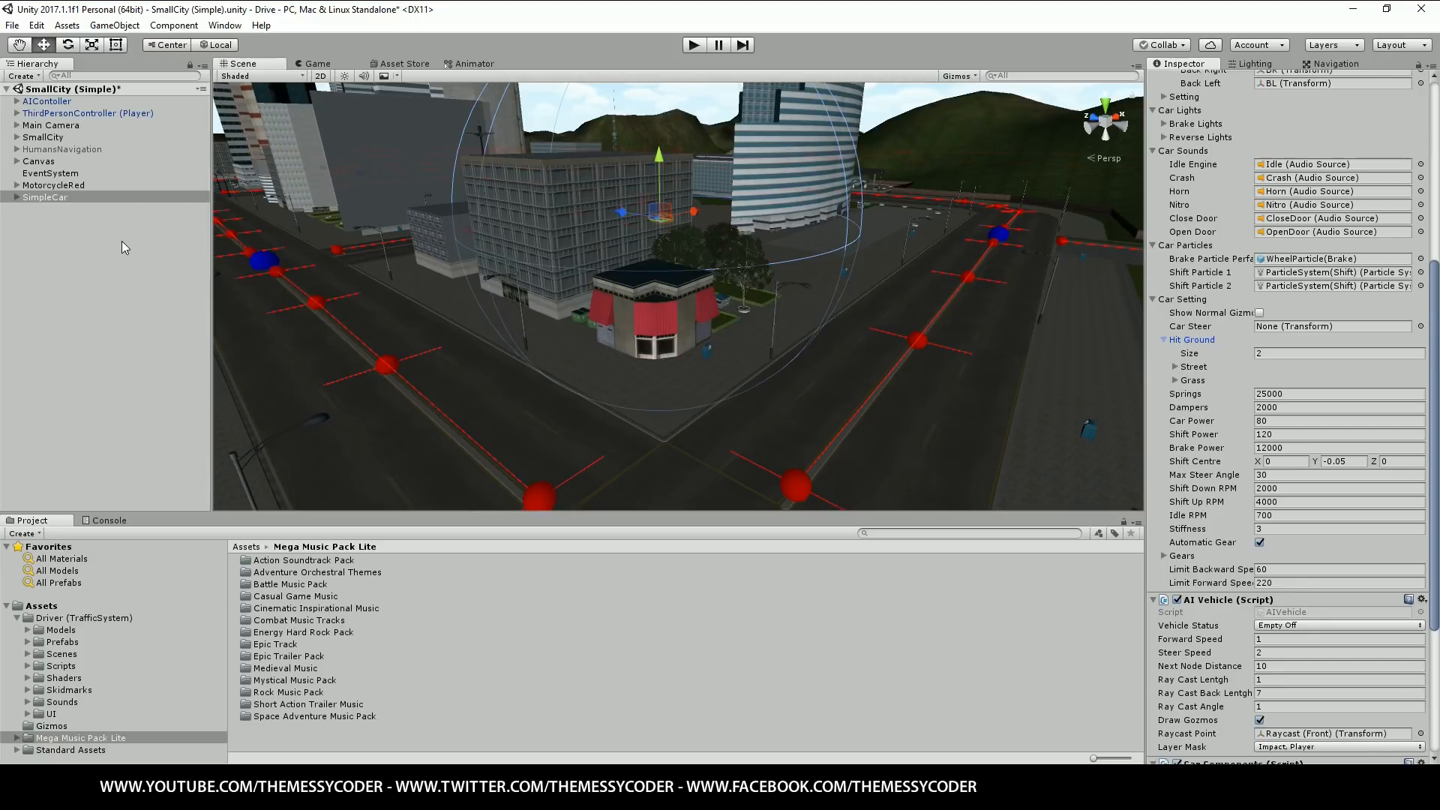
Select MotorcycleRed to show its Bike Control wheels, lights, sounds, power and gears
{"action": "left_click", "coordinate": [51, 185]}
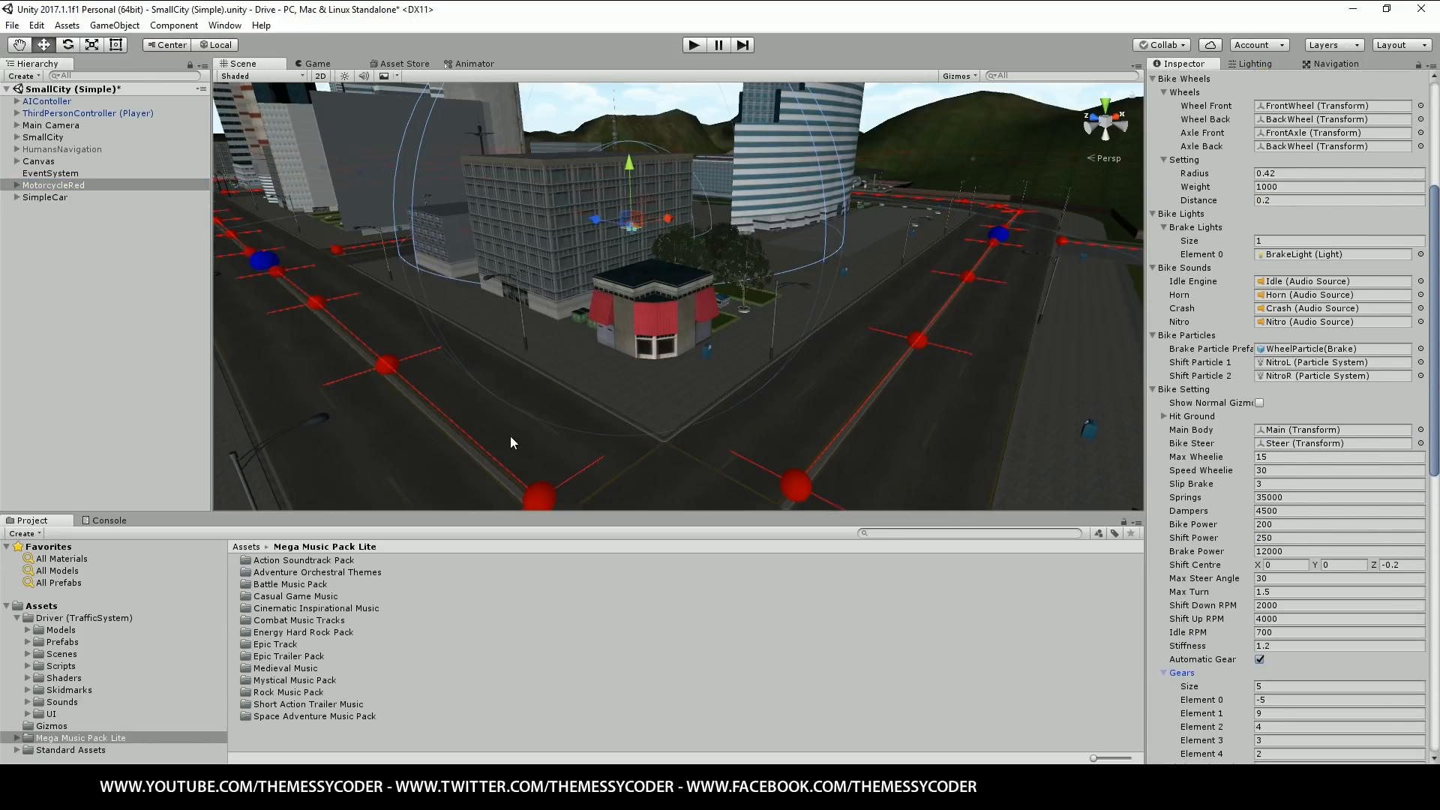
{"action": "mouse_move", "coordinate": [486, 424]}
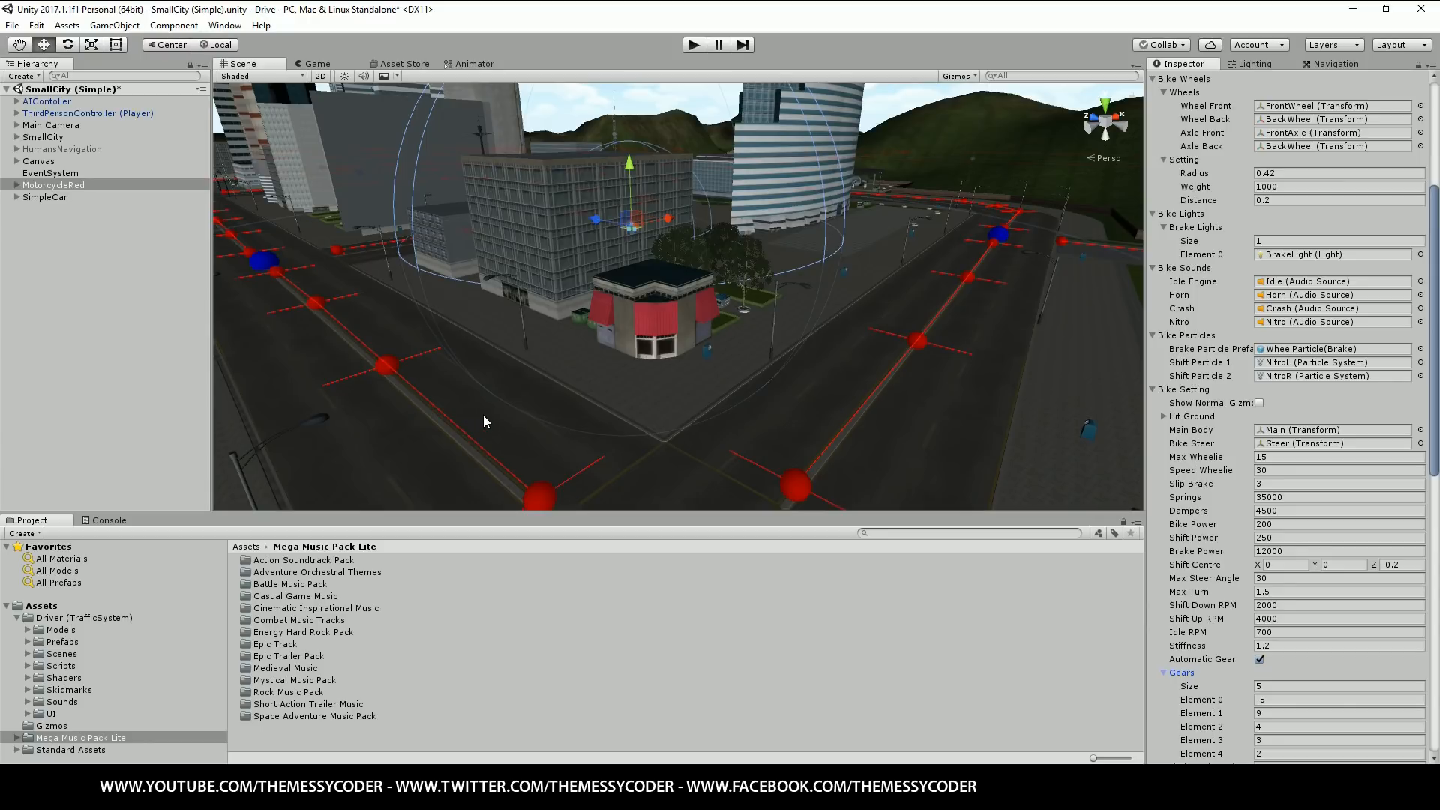
{"action": "mouse_move", "coordinate": [699, 273]}
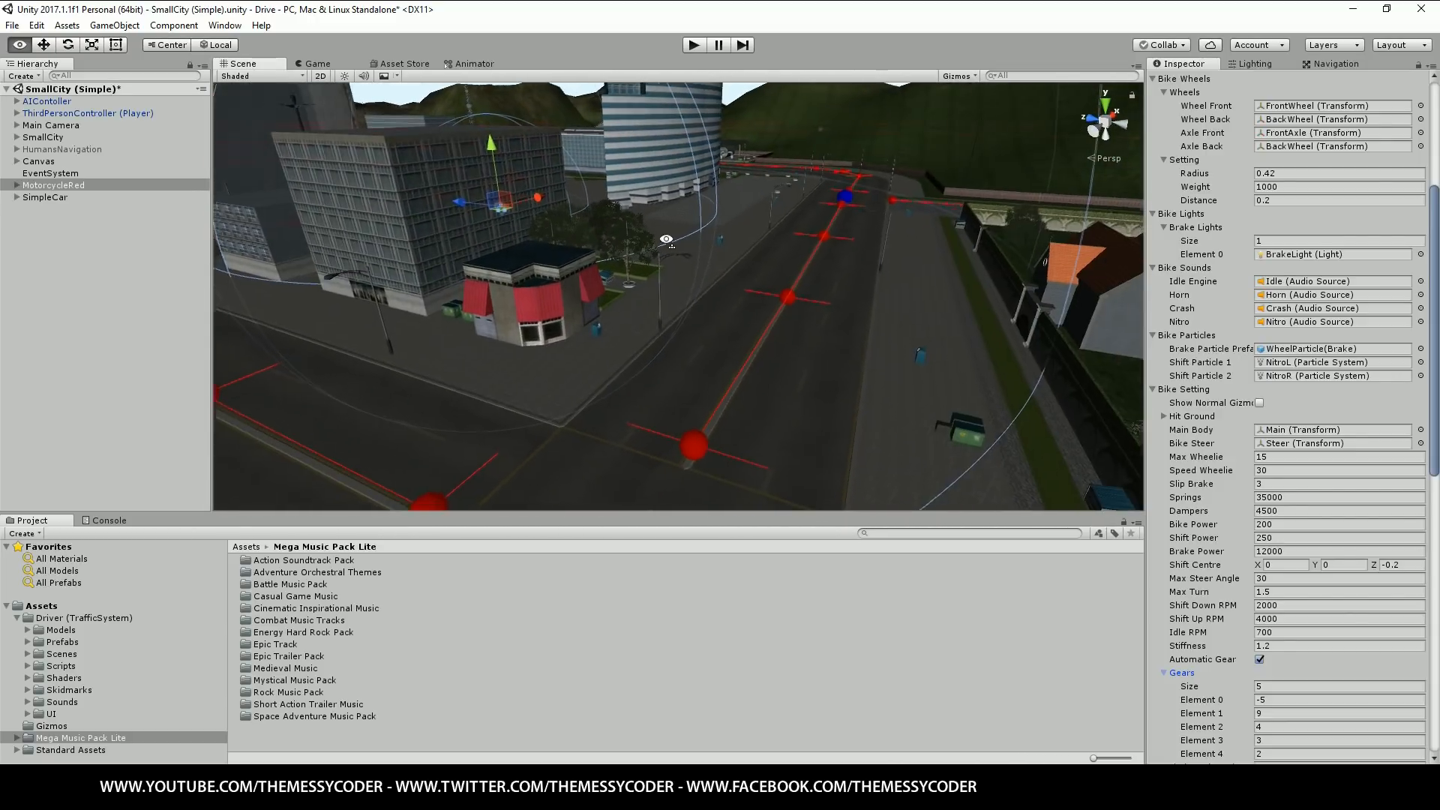
Start Play mode with the character standing beside the red motorcycle
{"action": "left_click", "coordinate": [315, 63]}
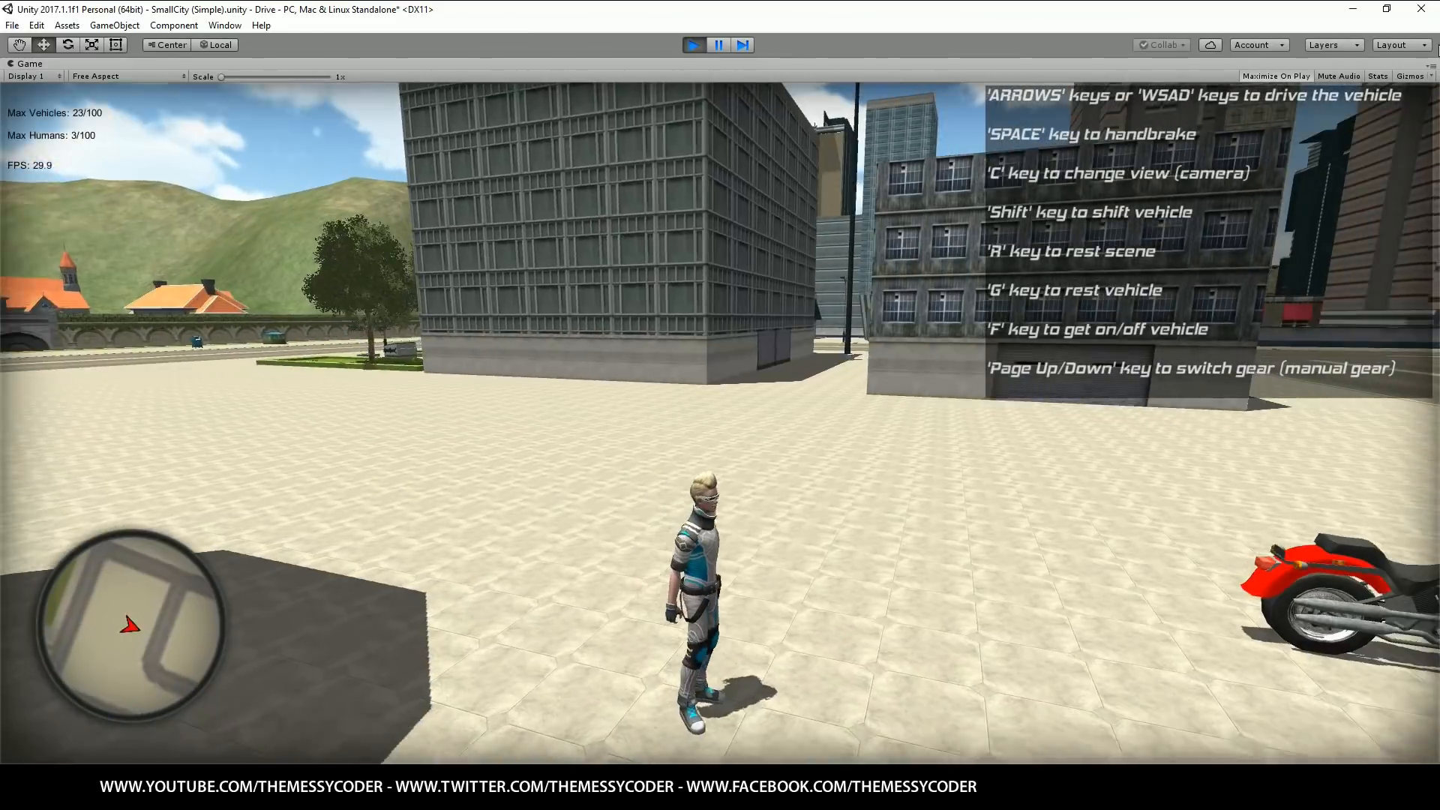
Stop the demo and inspect the ThirdPersonController's components and child objects
{"action": "left_click", "coordinate": [694, 44]}
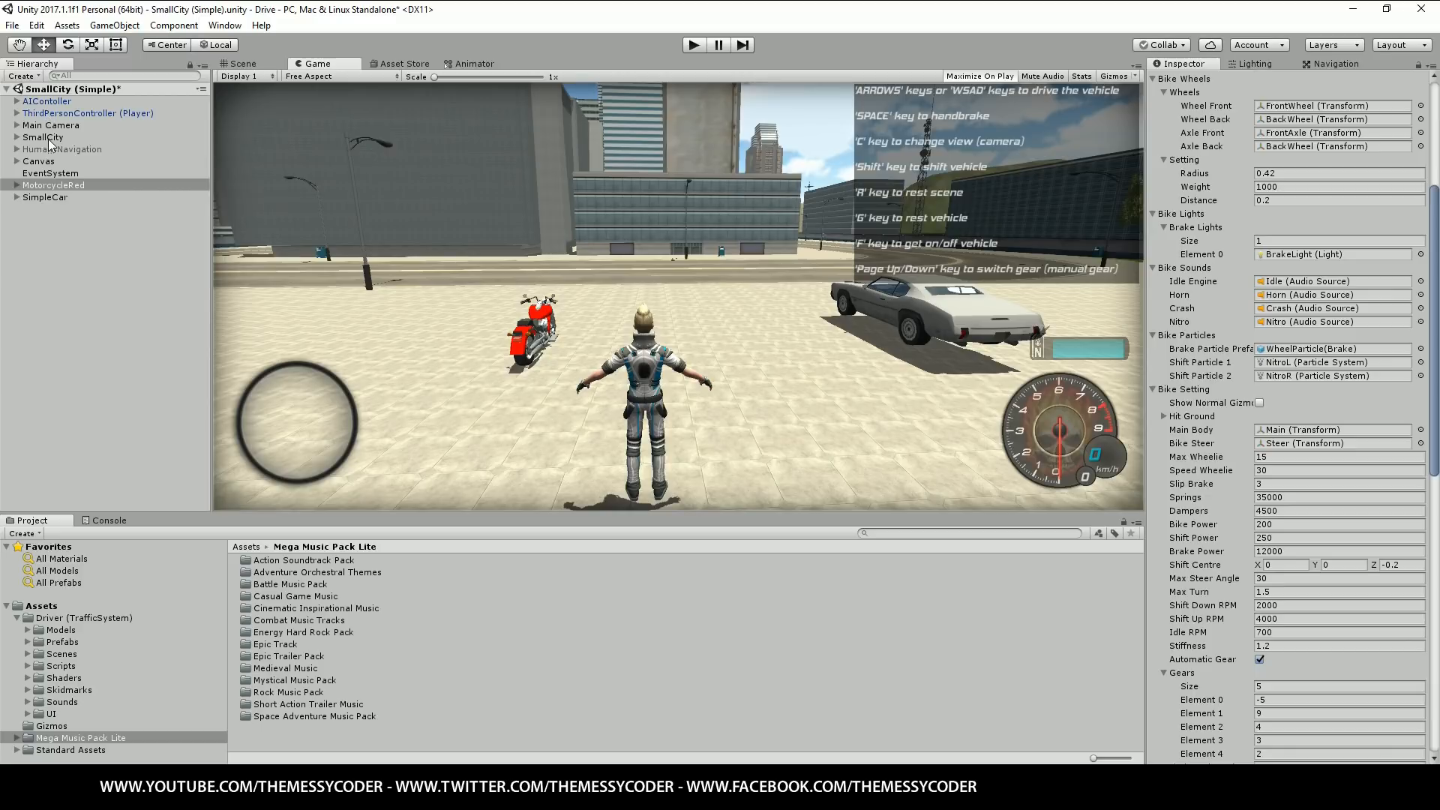
{"action": "left_click", "coordinate": [87, 113]}
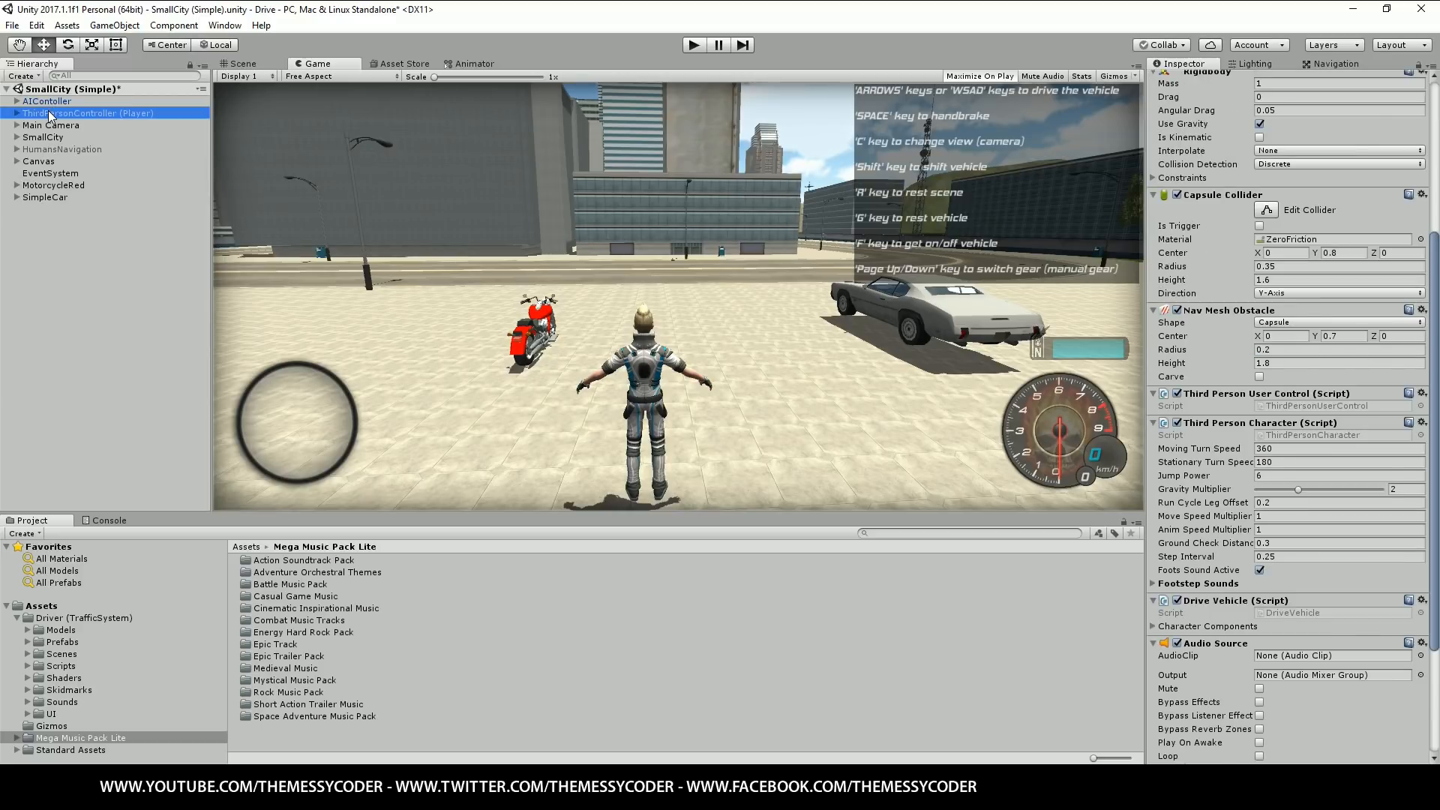
{"action": "scroll", "scroll_direction": "down", "scroll_amount": 3}
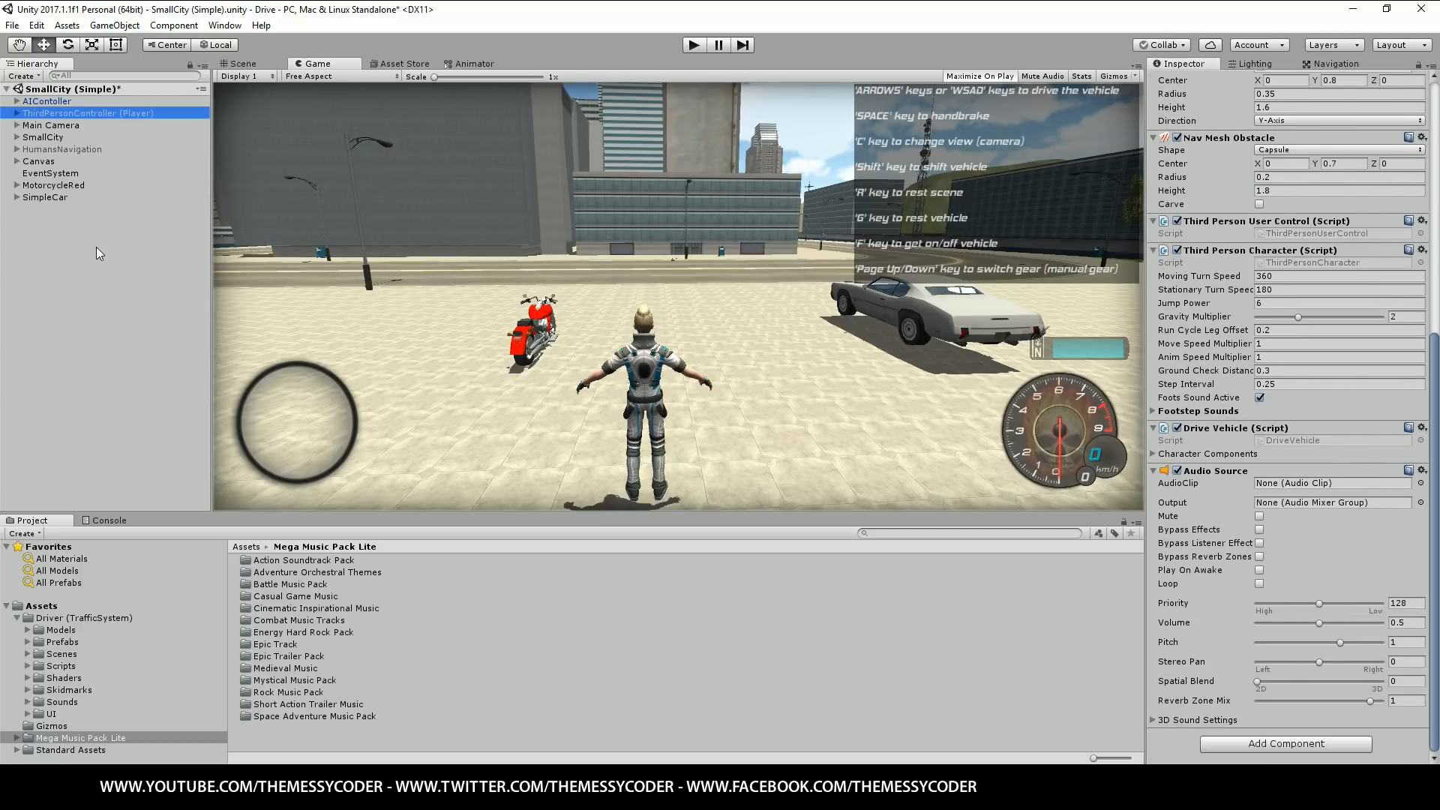
{"action": "left_click", "coordinate": [16, 113]}
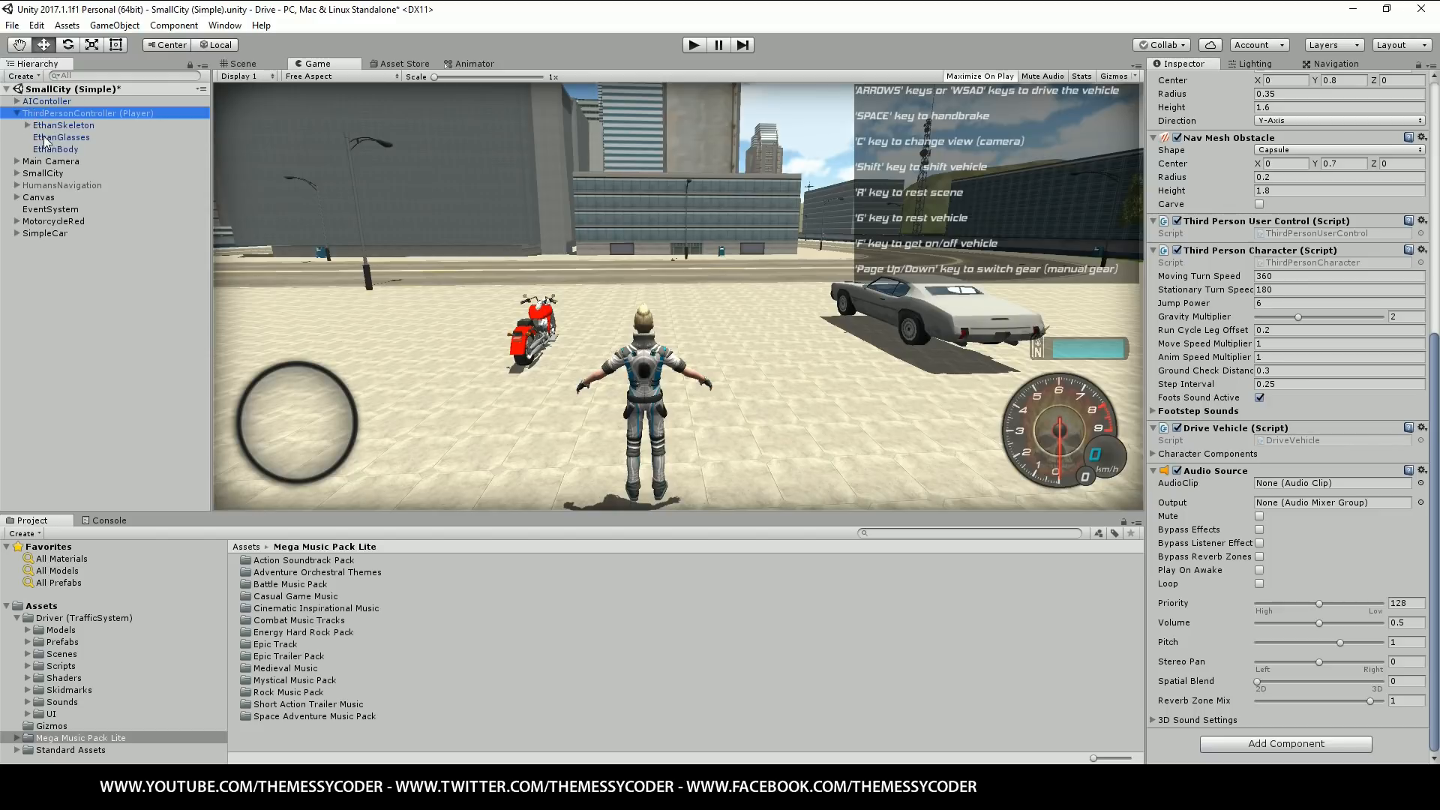
Expand Main Camera's scripts and select its Music child with the looping Discovery Pt 3 audio source
{"action": "left_click", "coordinate": [50, 162]}
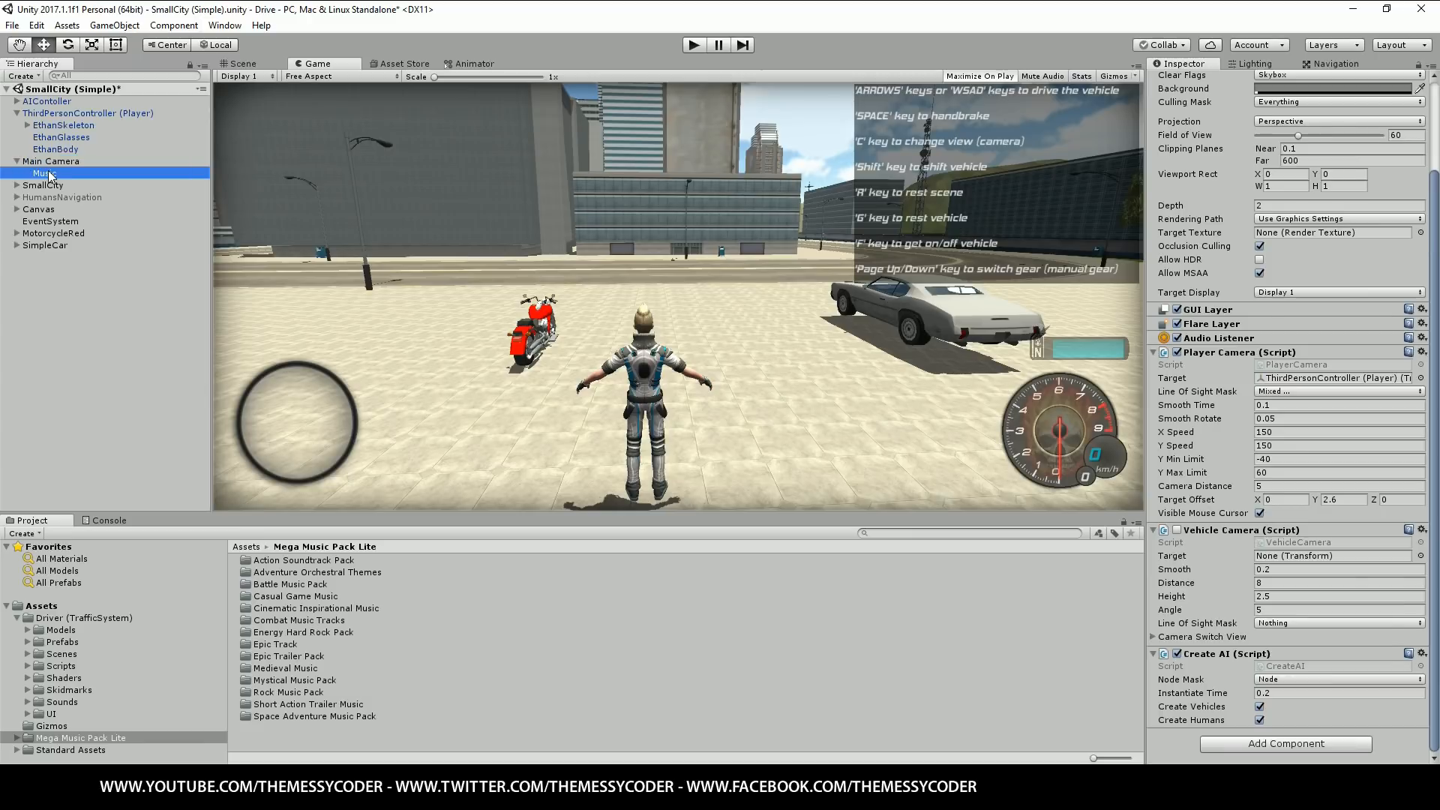
{"action": "left_click", "coordinate": [45, 174]}
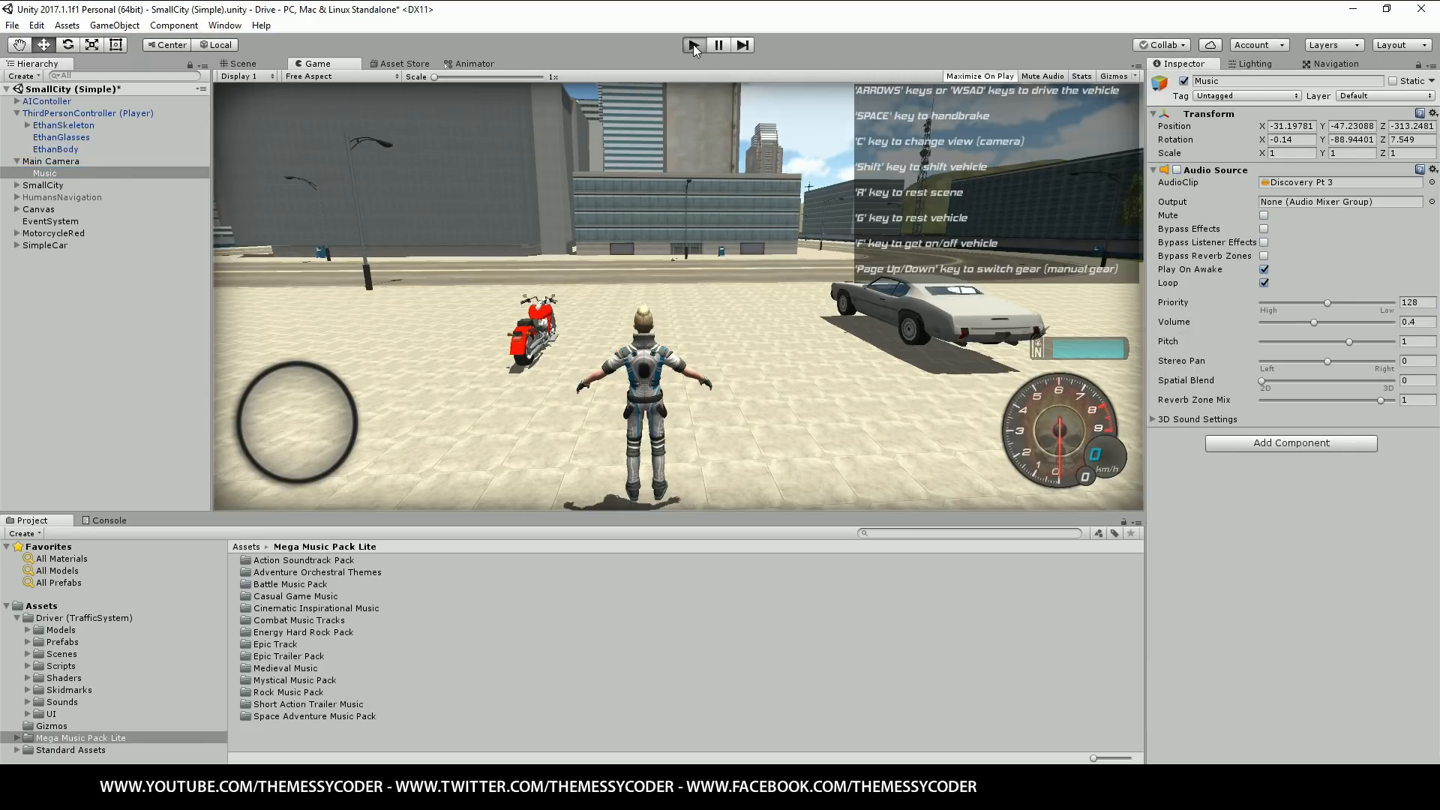
Restart the demo and ride the red motorcycle forward along the road
{"action": "left_click", "coordinate": [981, 75]}
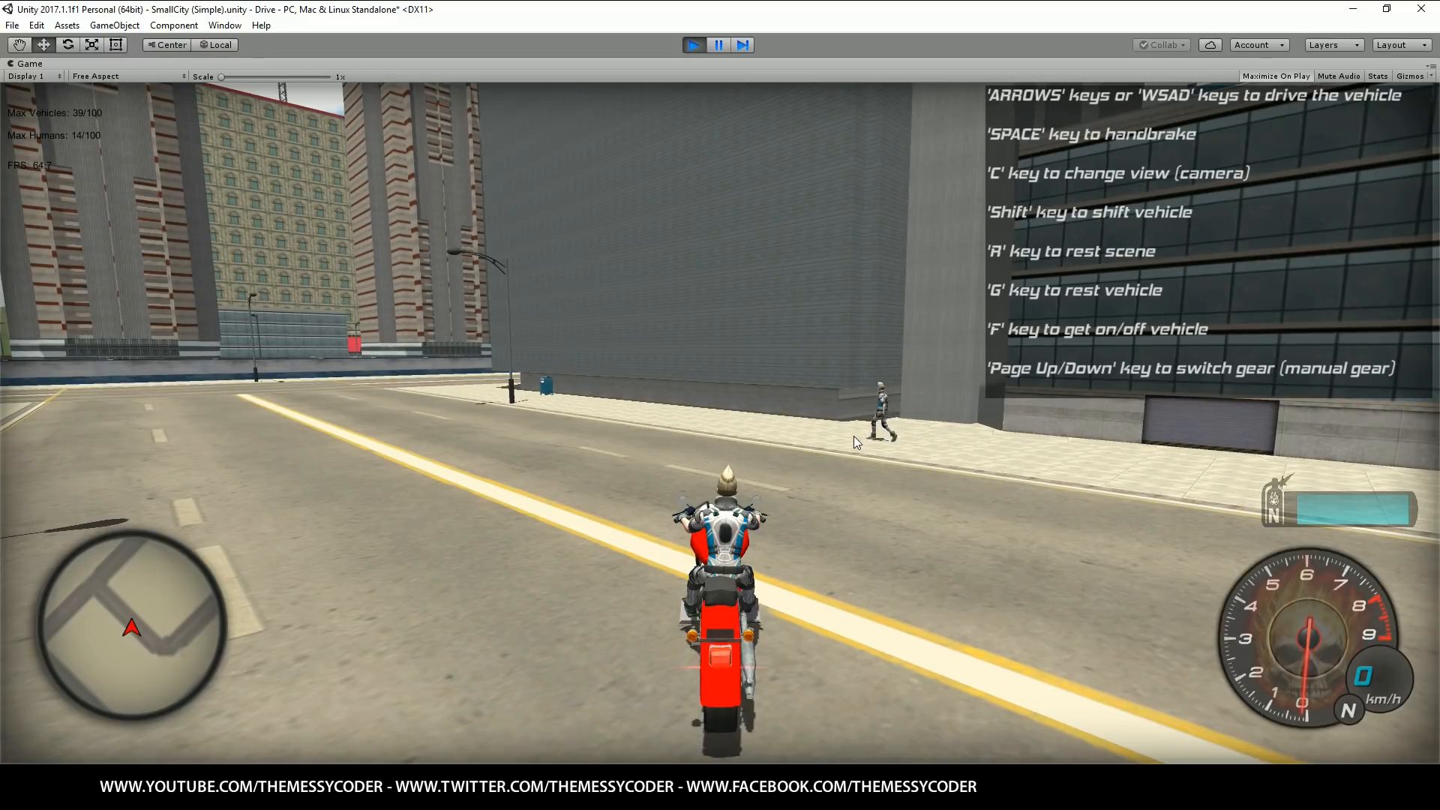
{"action": "key", "text": "Up"}
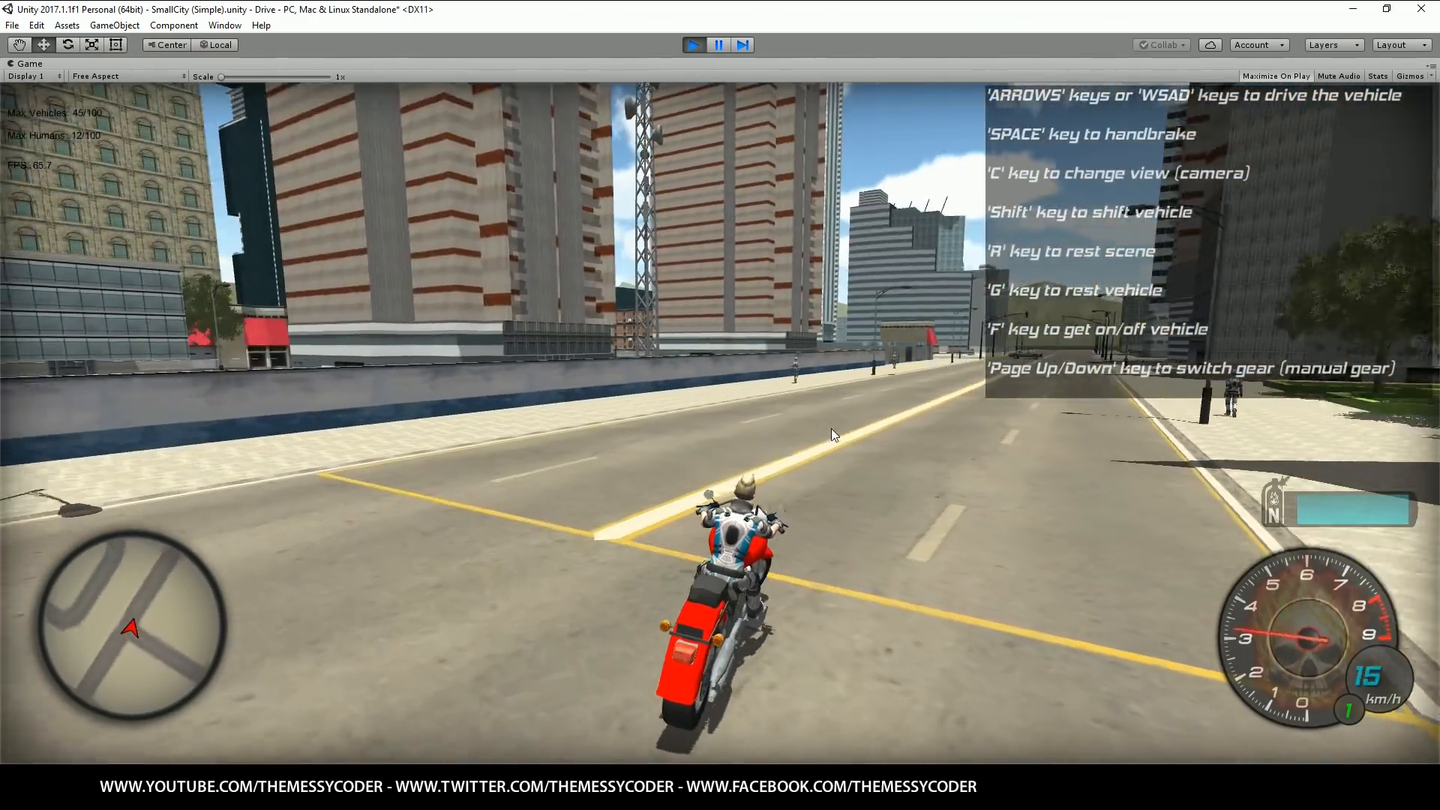
{"action": "key", "text": "up"}
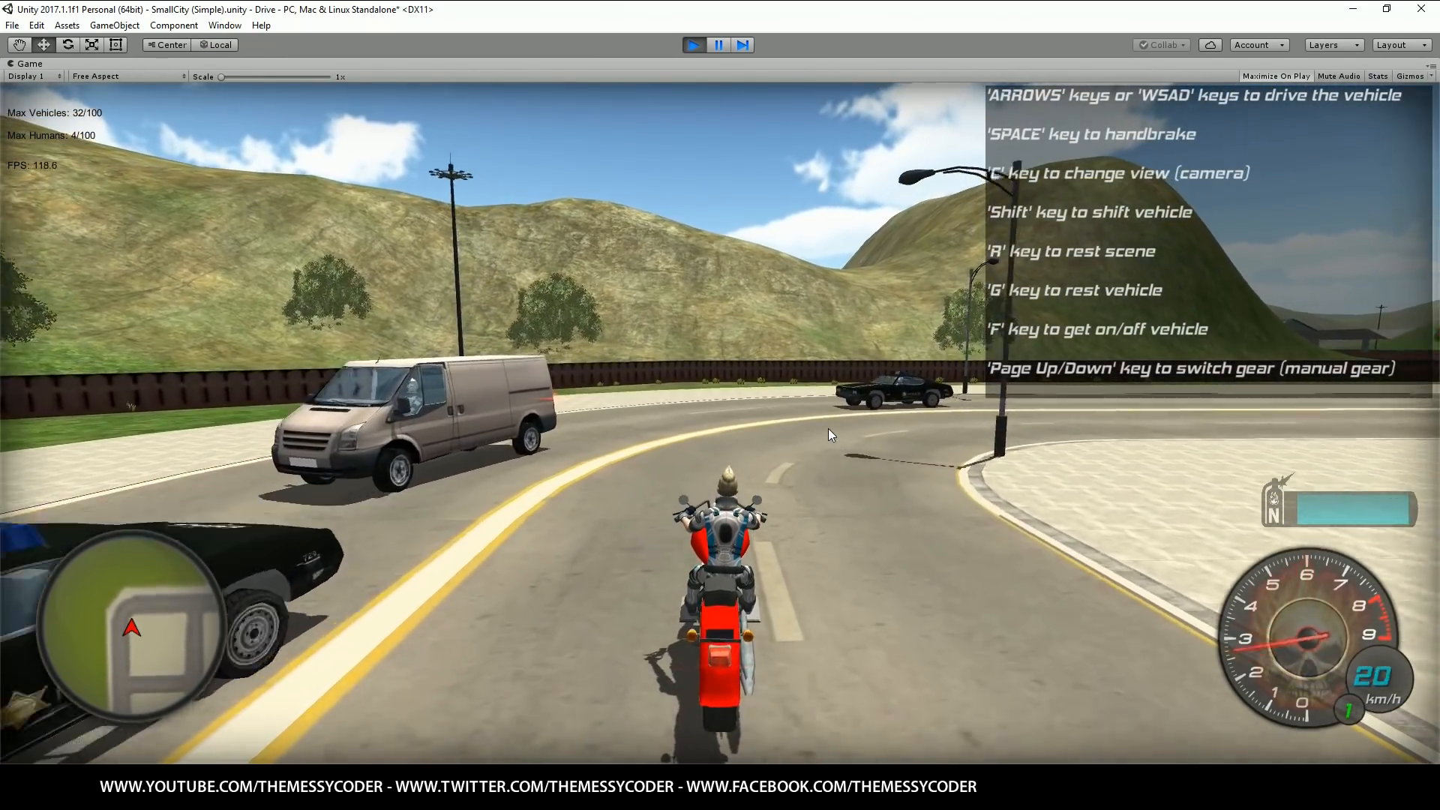
Keep driving through the city, ending on foot beside a white van at a corner
{"action": "key", "text": "w"}
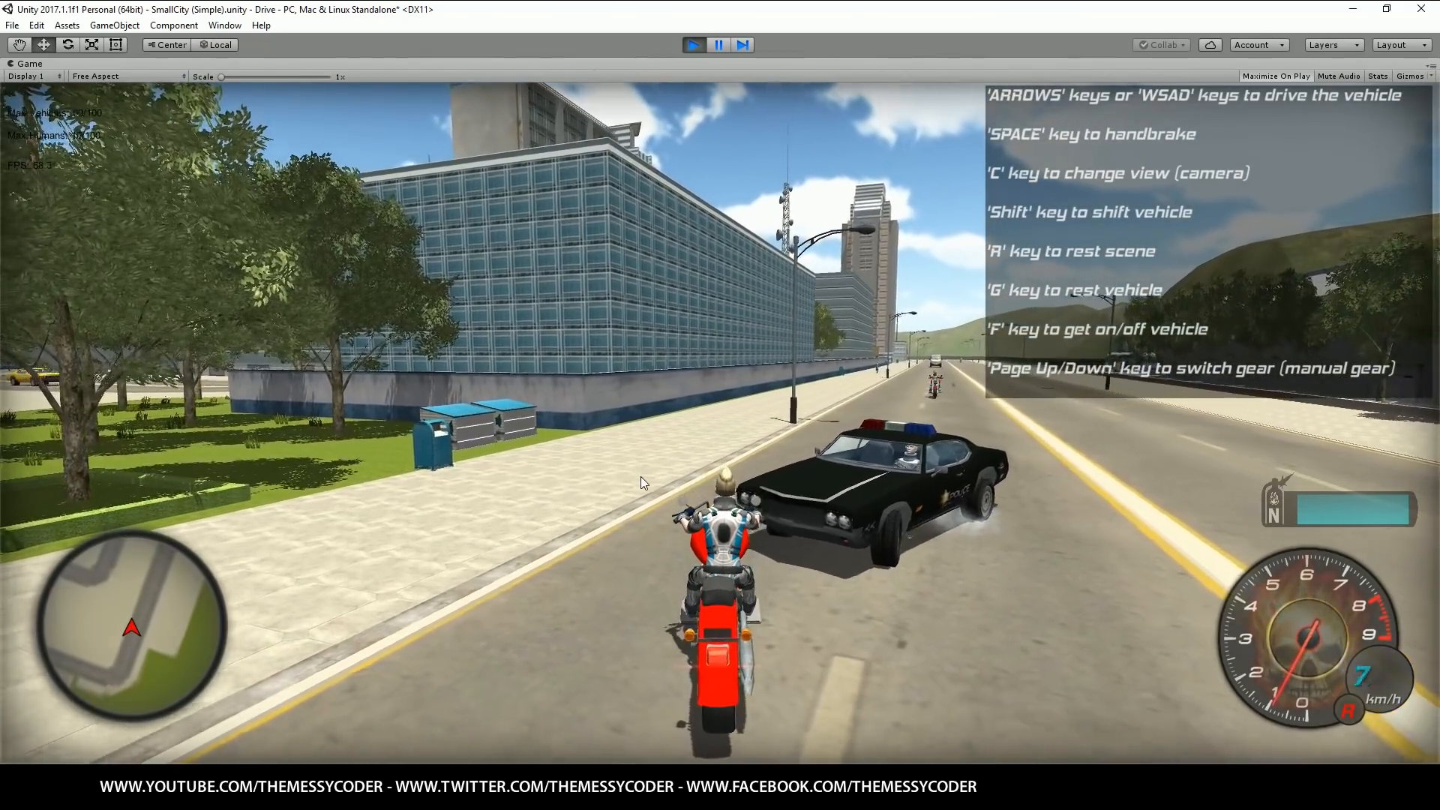
{"action": "key", "text": "w"}
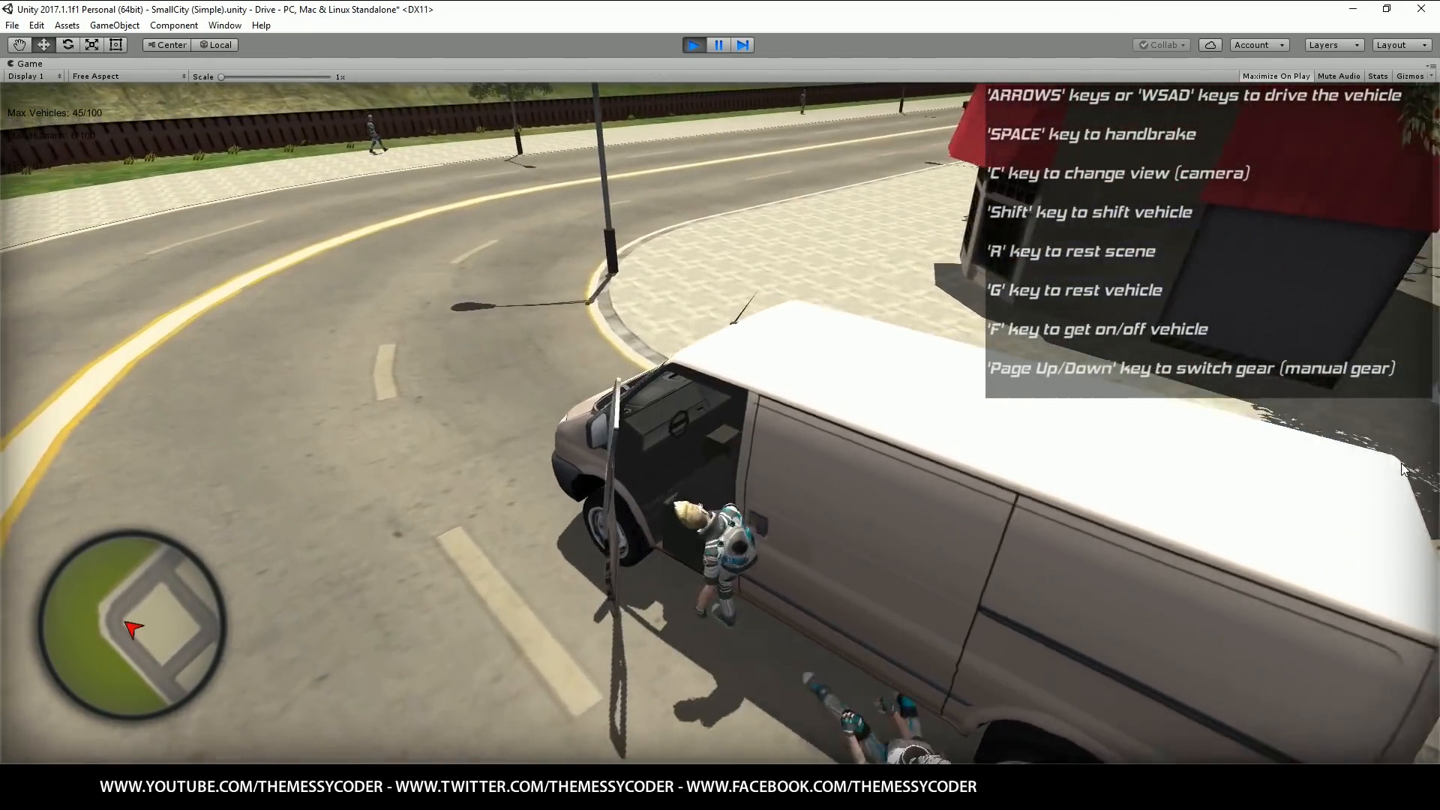
Get back in the van and drive it down the road to the junction by the school bus
{"action": "key", "text": "f"}
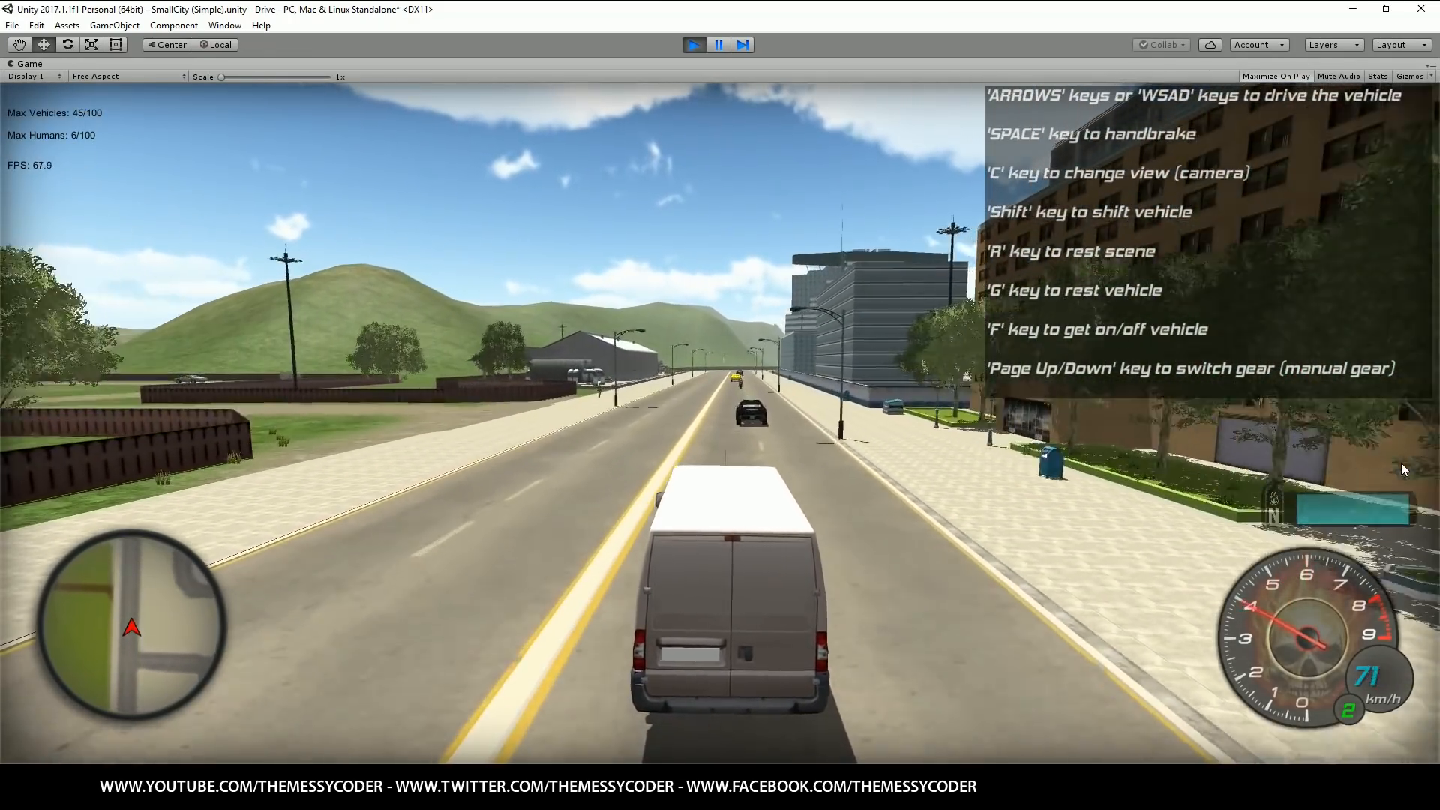
{"action": "key", "text": "Up"}
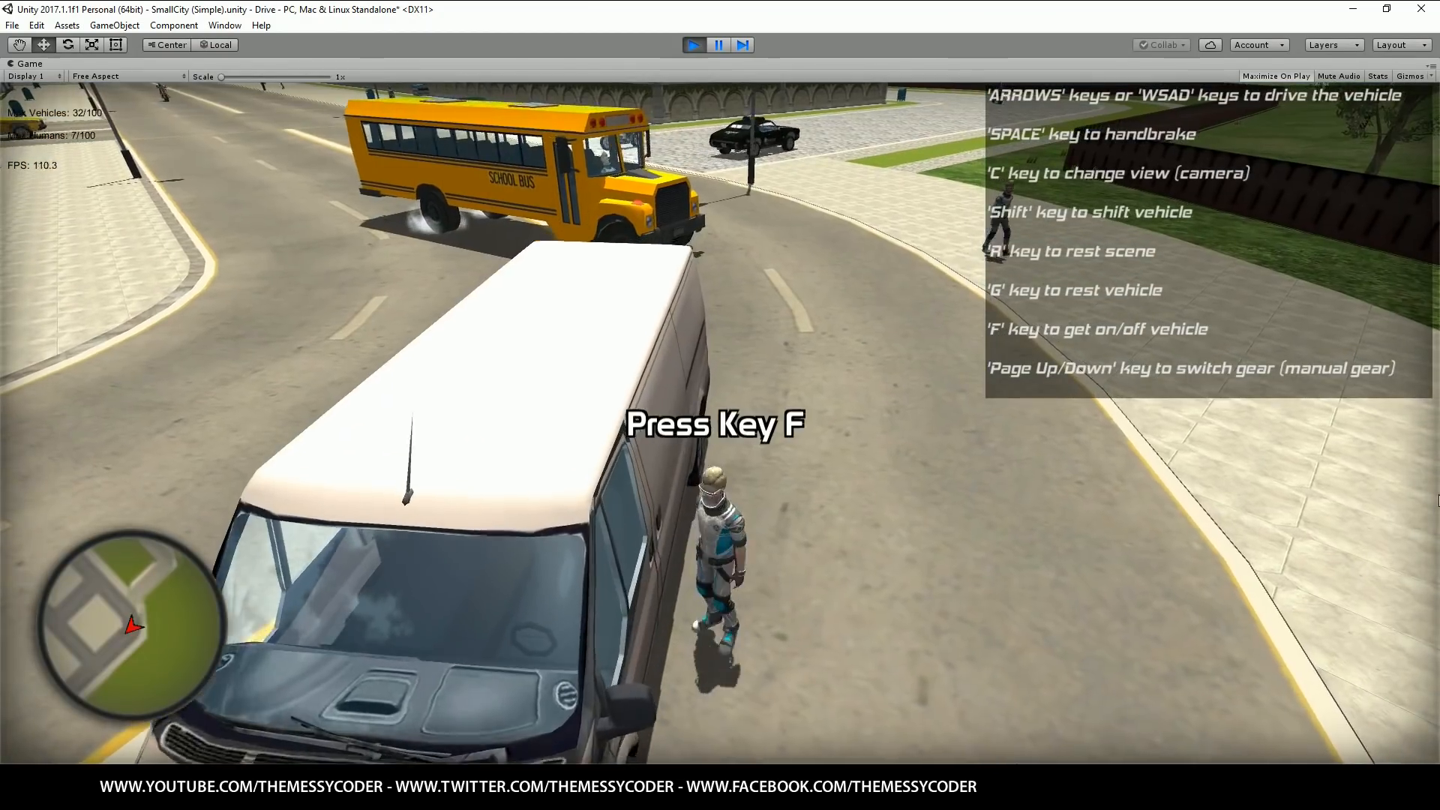
Board the yellow school bus and drive it along the city road
{"action": "key", "text": "f"}
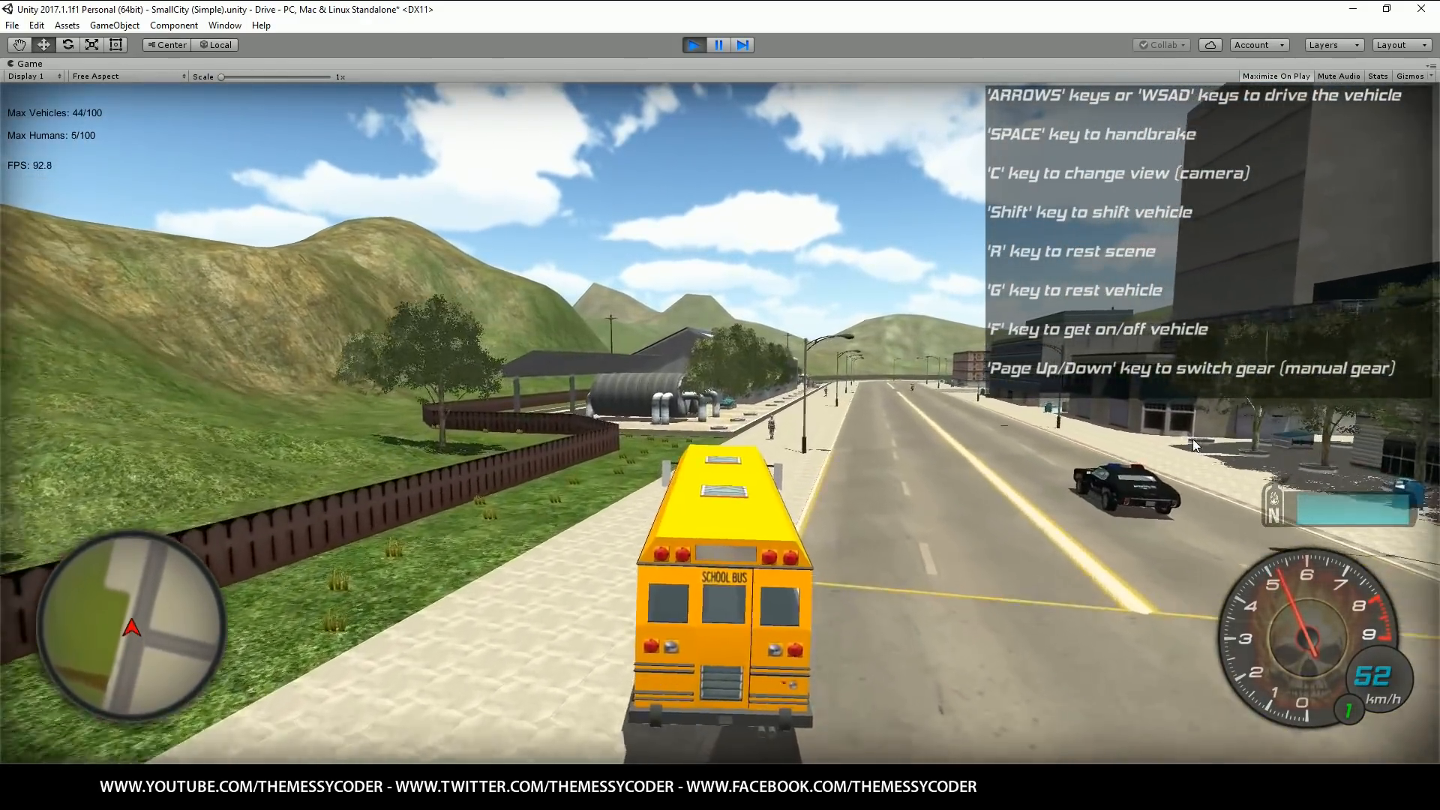
{"action": "key", "text": "up"}
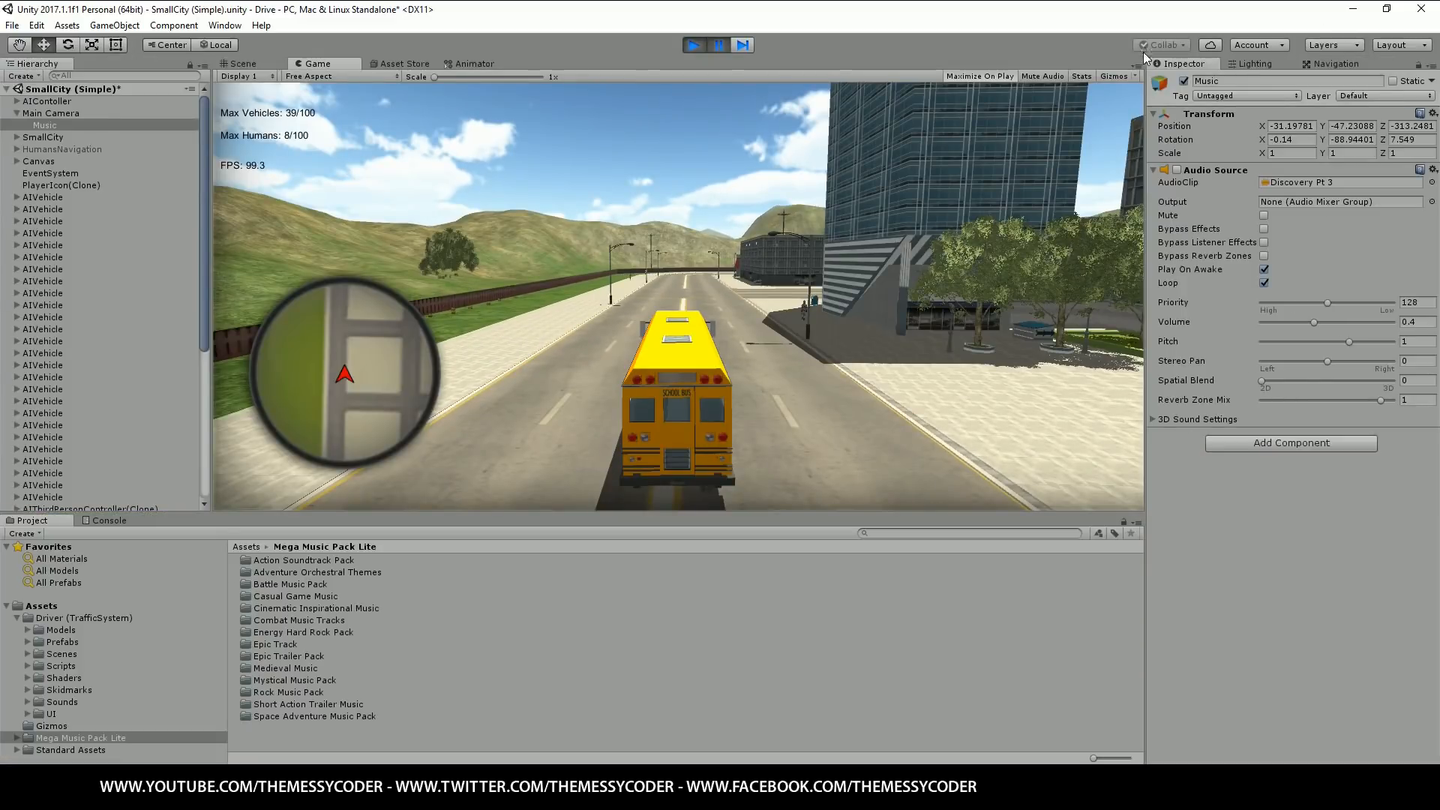
Stop the demo and show the city scene with its navmesh walkable areas in the Navigation view
{"action": "left_click", "coordinate": [243, 63]}
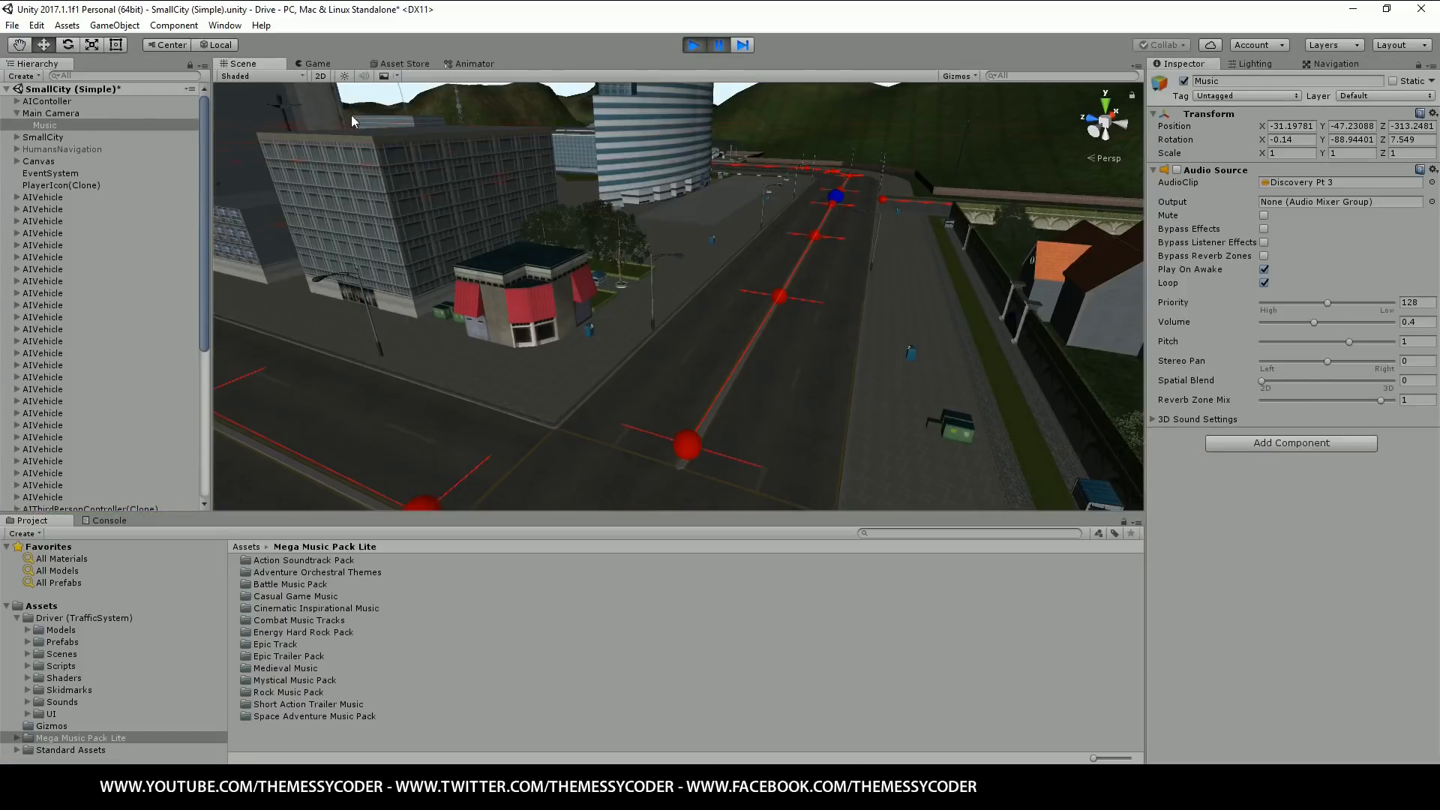
{"action": "left_click", "coordinate": [1336, 63]}
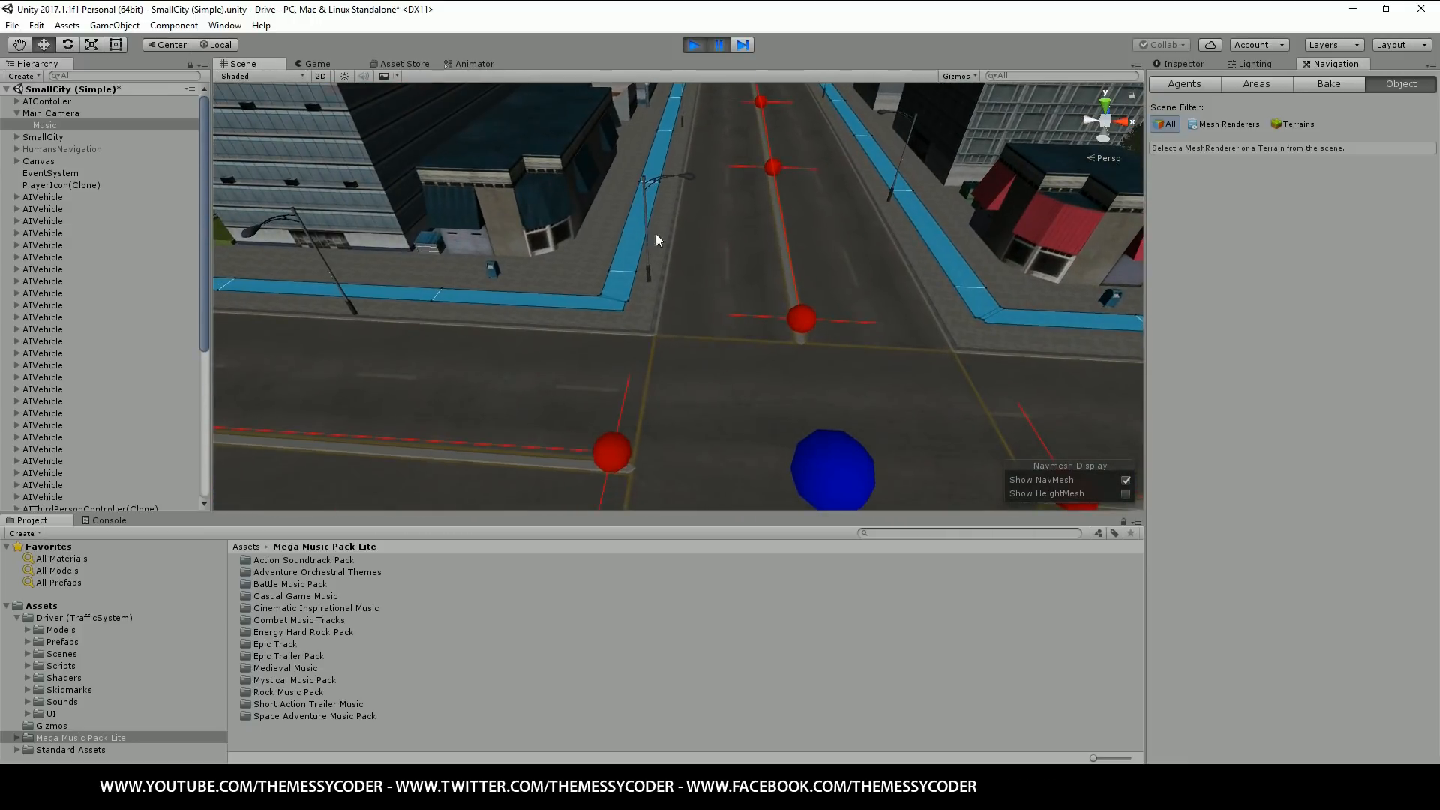
{"action": "left_click", "coordinate": [1257, 84]}
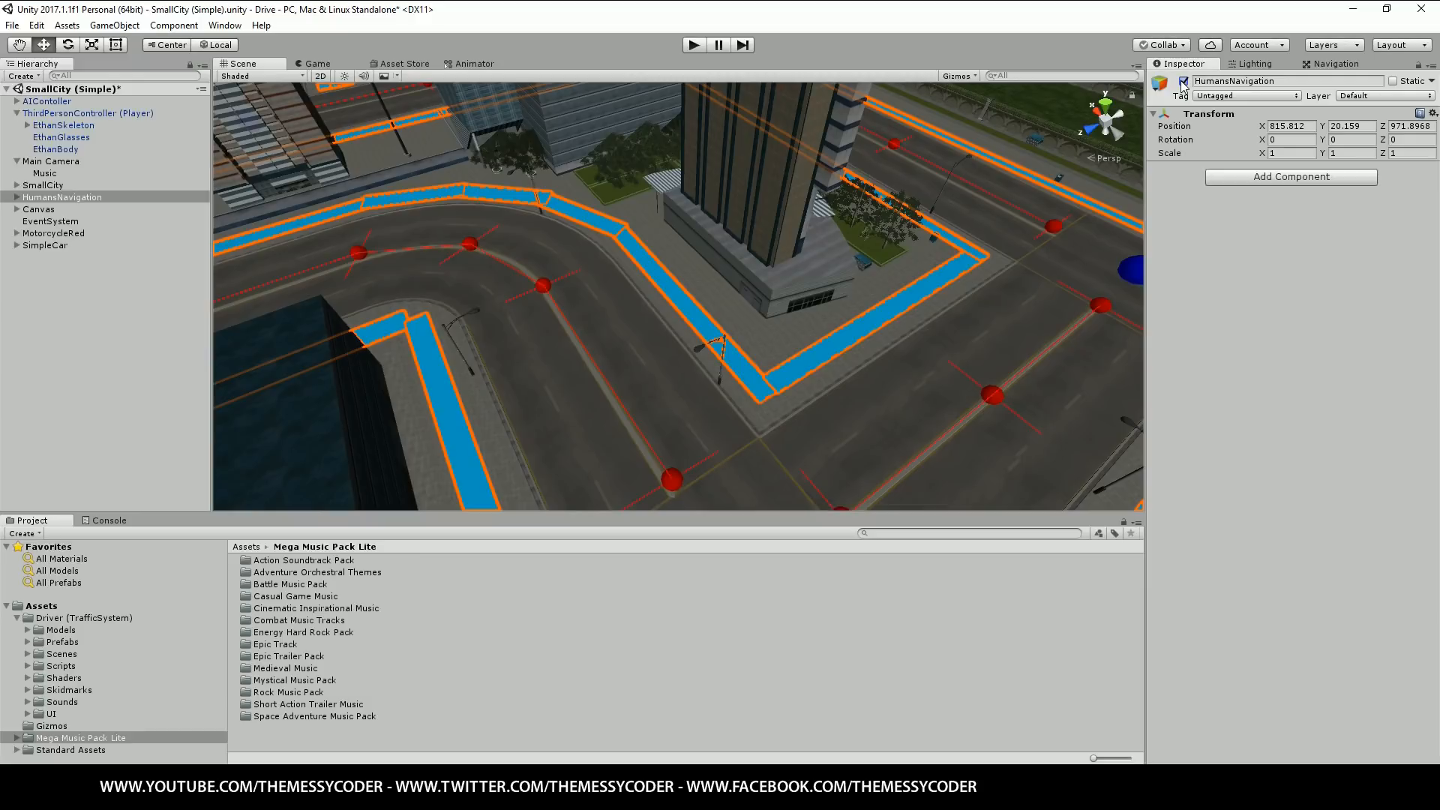
Untick HumansNavigation's active checkbox, then select EventSystem to inspect its input scripts
{"action": "left_click", "coordinate": [1182, 81]}
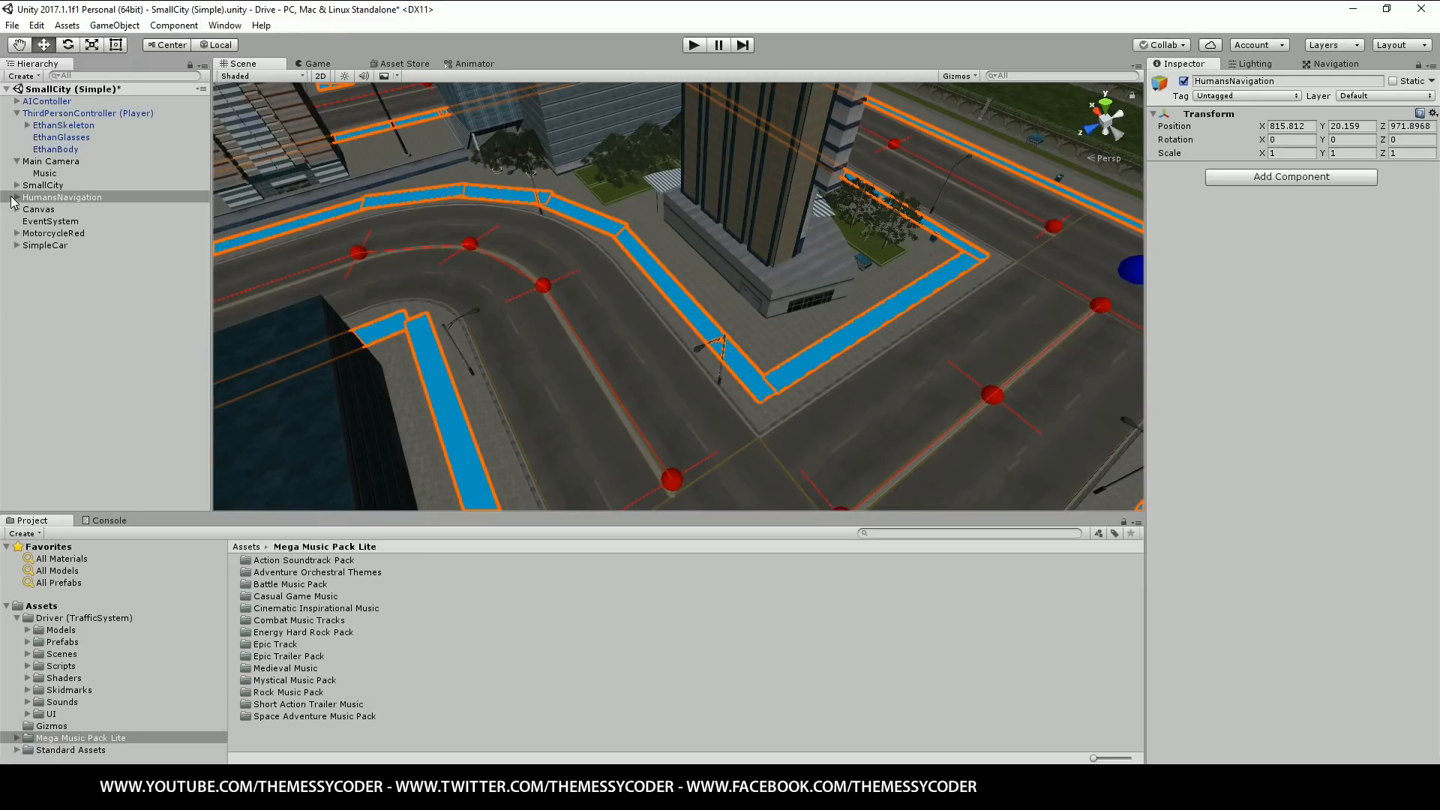
{"action": "left_click", "coordinate": [6, 197]}
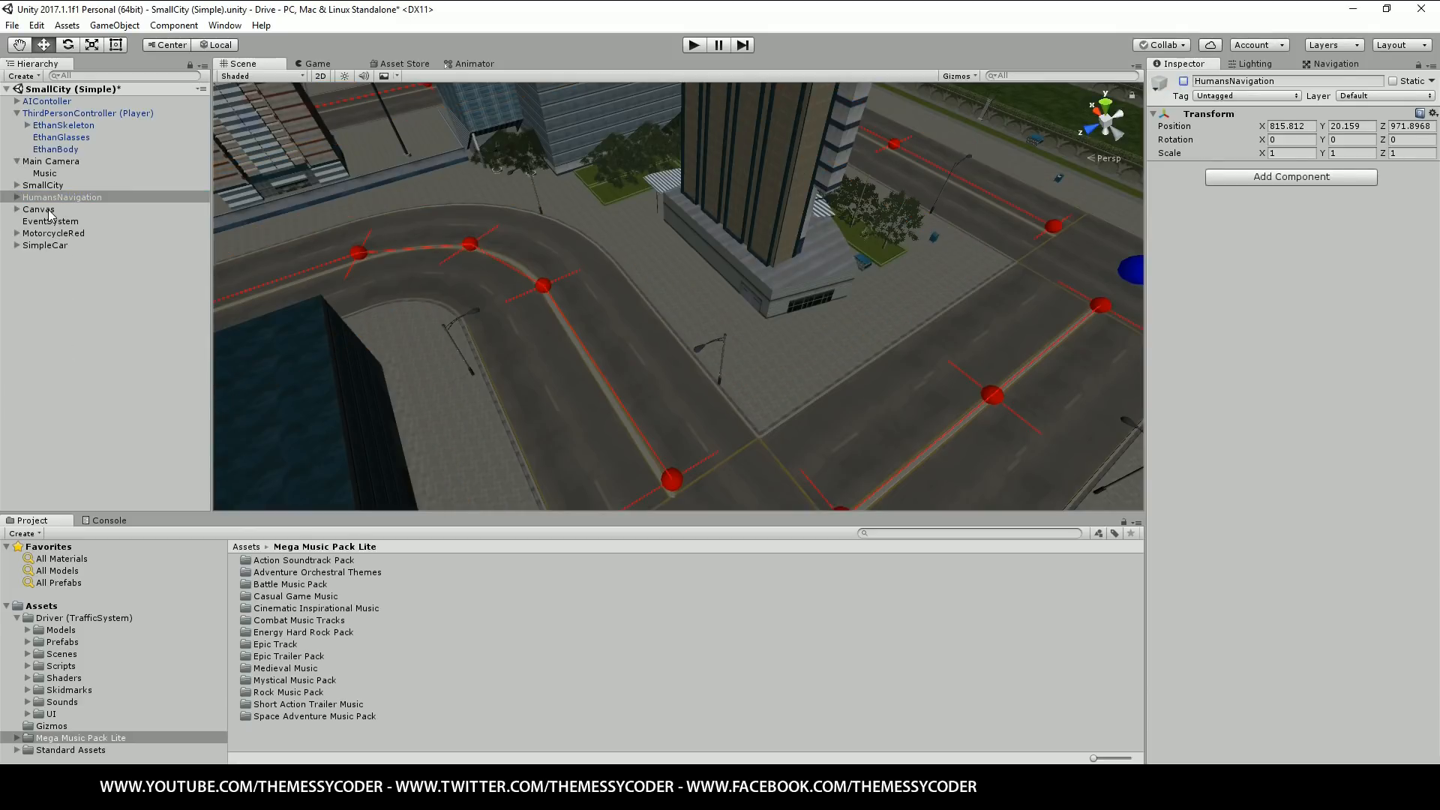
{"action": "left_click", "coordinate": [45, 219]}
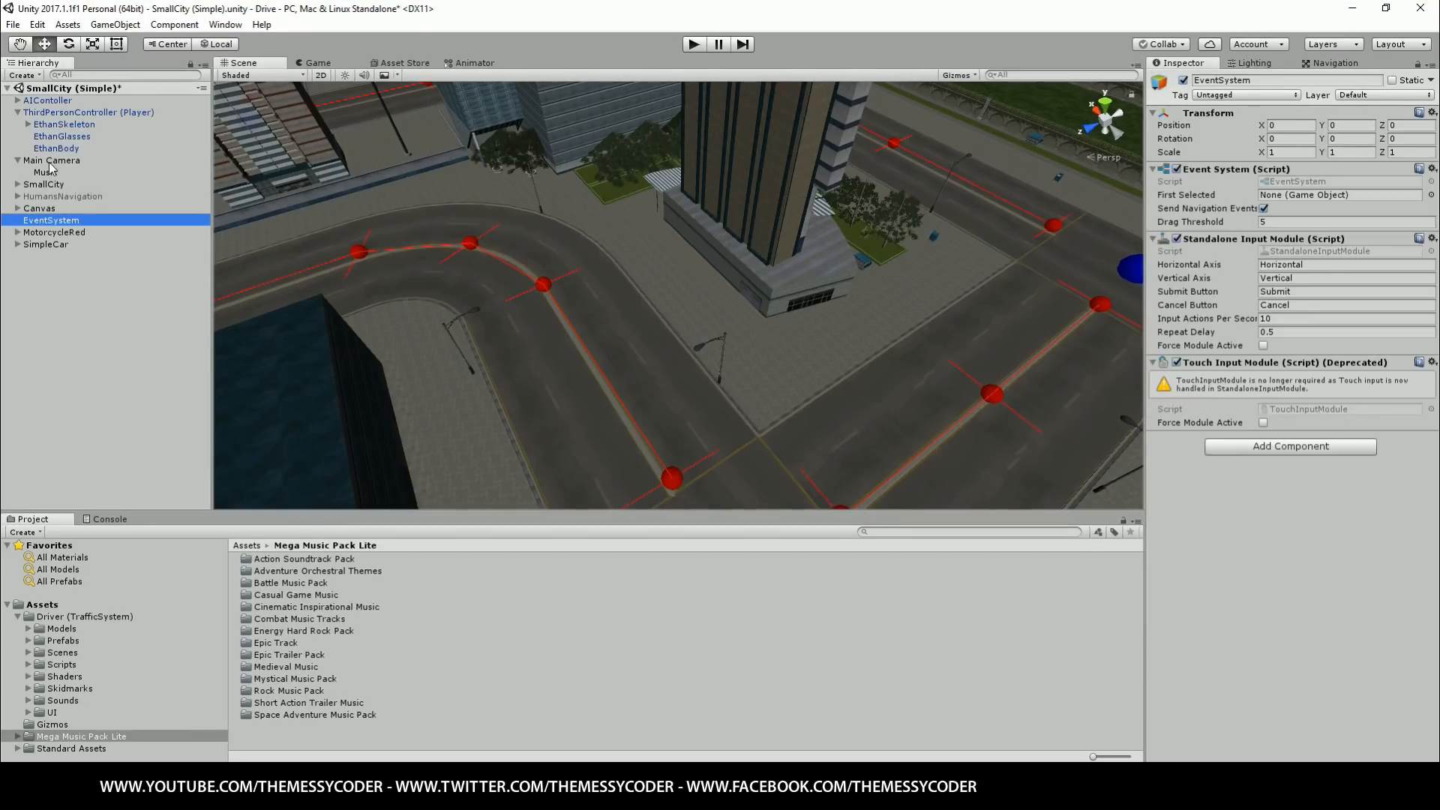
Turn off Visible Mouse Cursor on Main Camera's Player Camera script, then redisplay the navmesh
{"action": "left_click", "coordinate": [51, 160]}
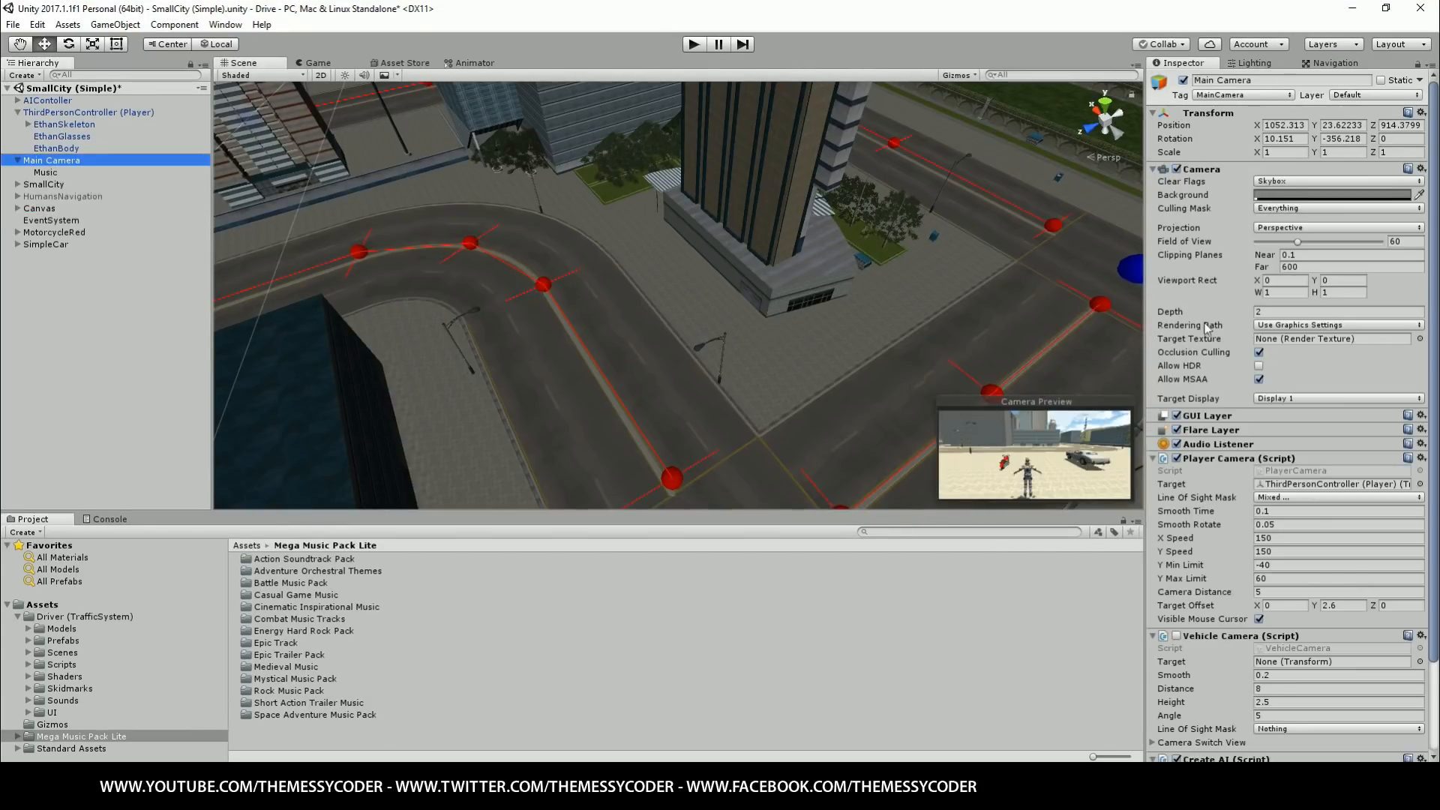
{"action": "scroll", "scroll_direction": "down", "scroll_amount": 3}
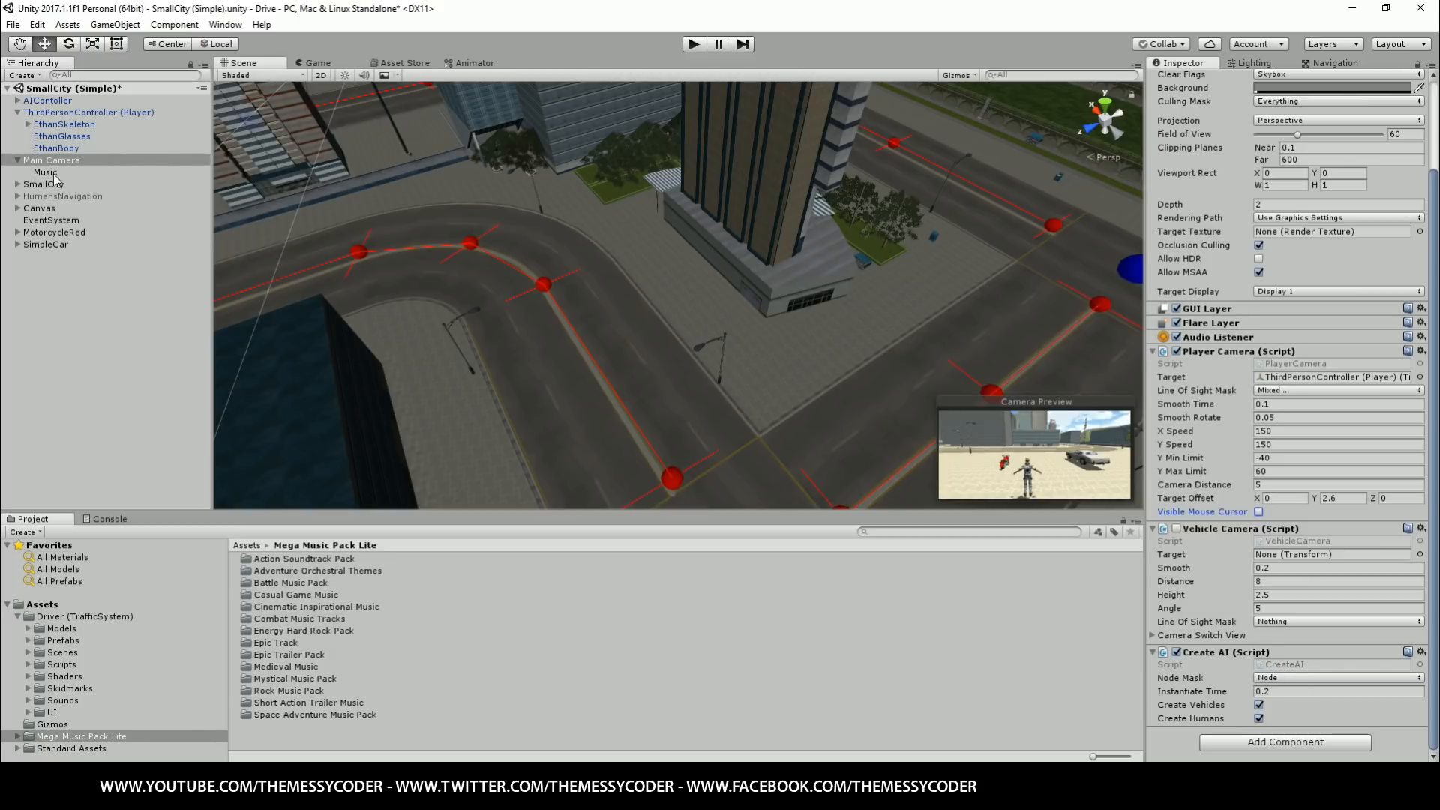
{"action": "mouse_move", "coordinate": [24, 272]}
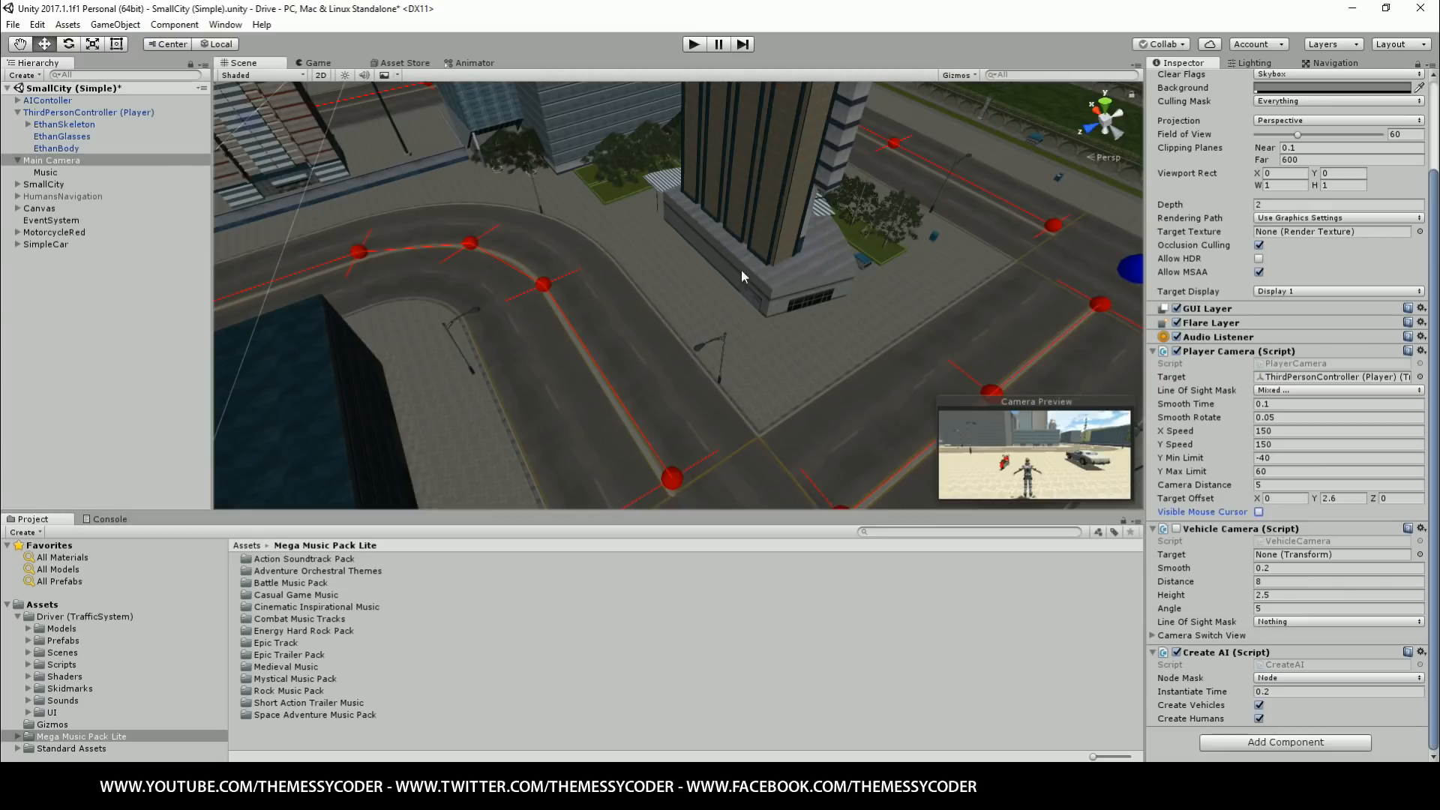
{"action": "left_click", "coordinate": [42, 160]}
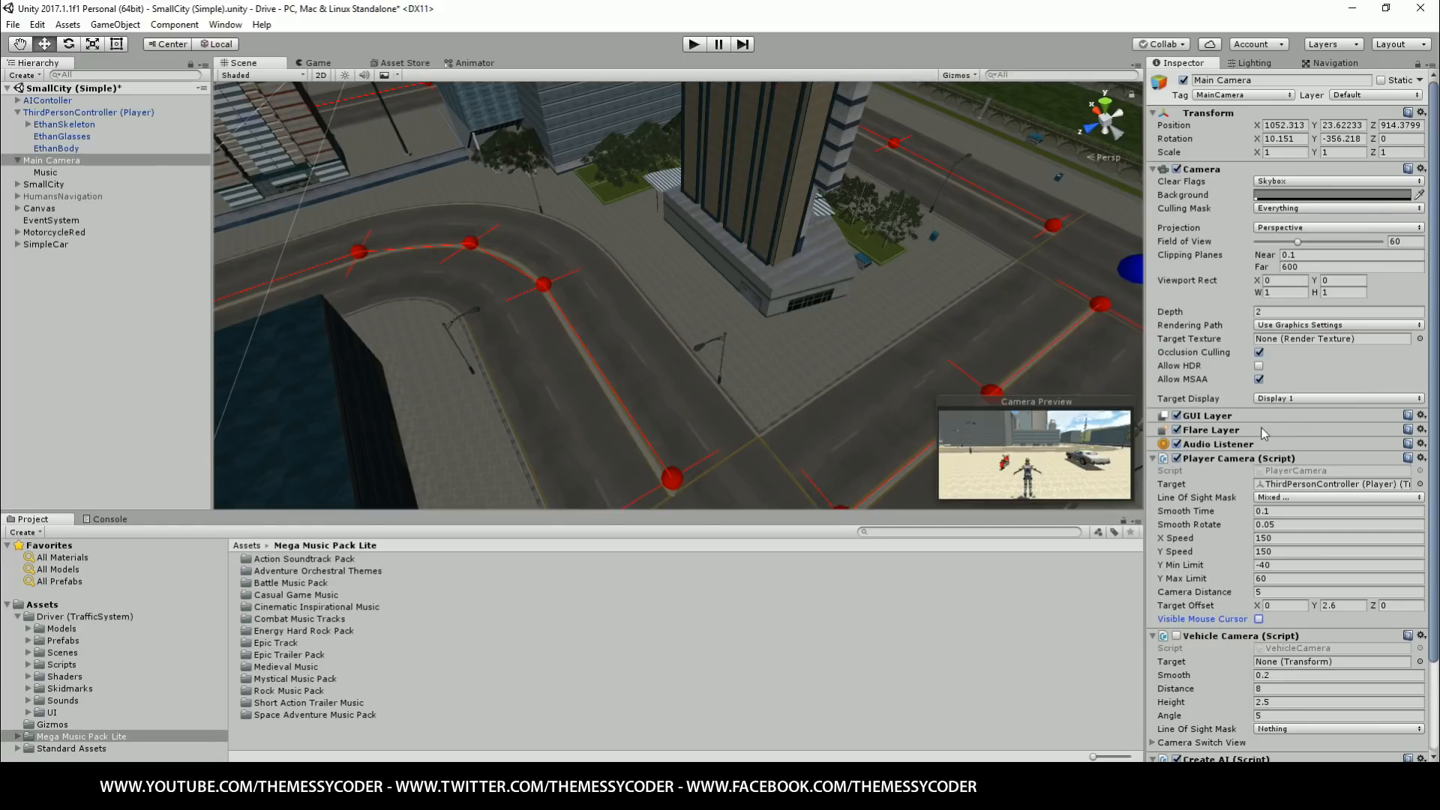
{"action": "left_click", "coordinate": [1335, 63]}
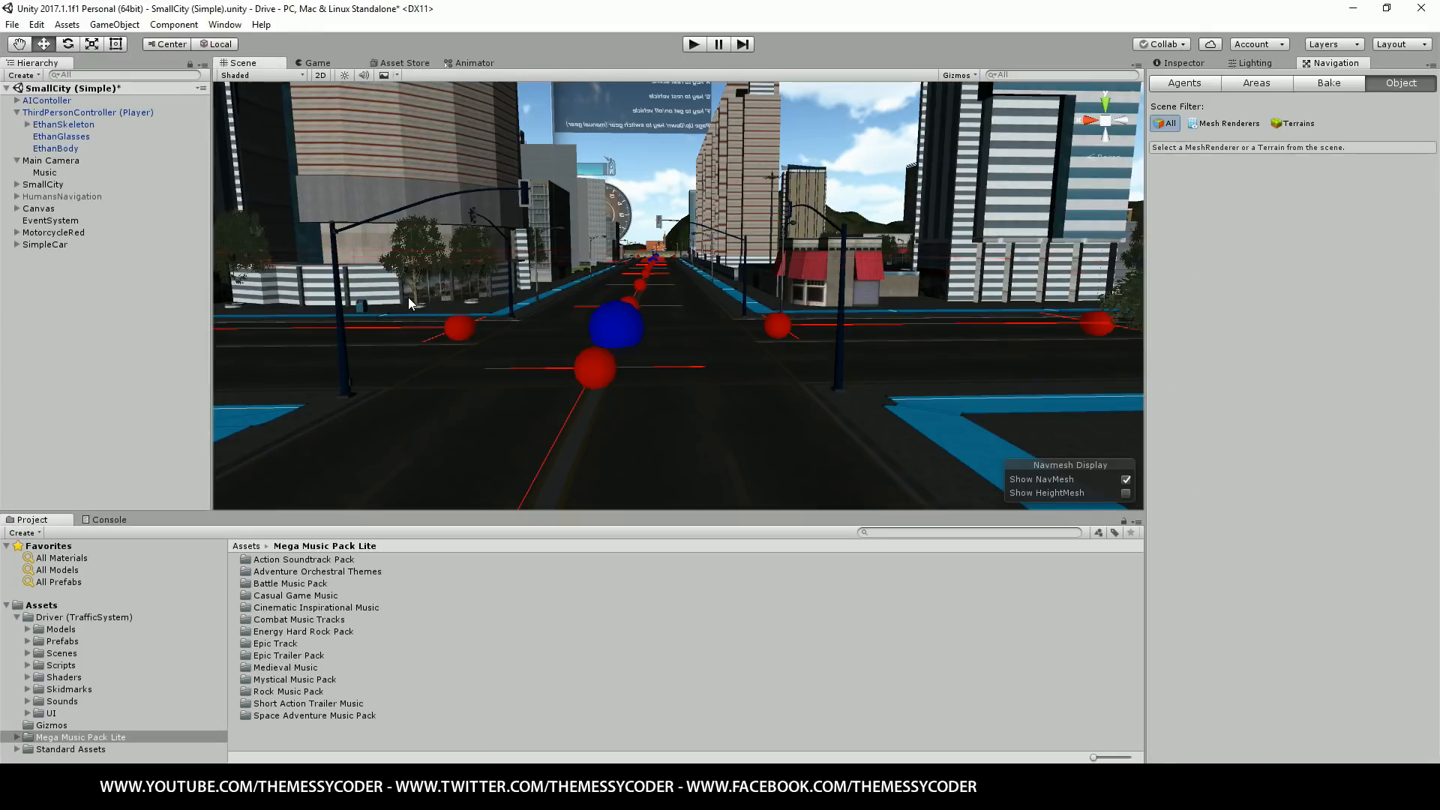